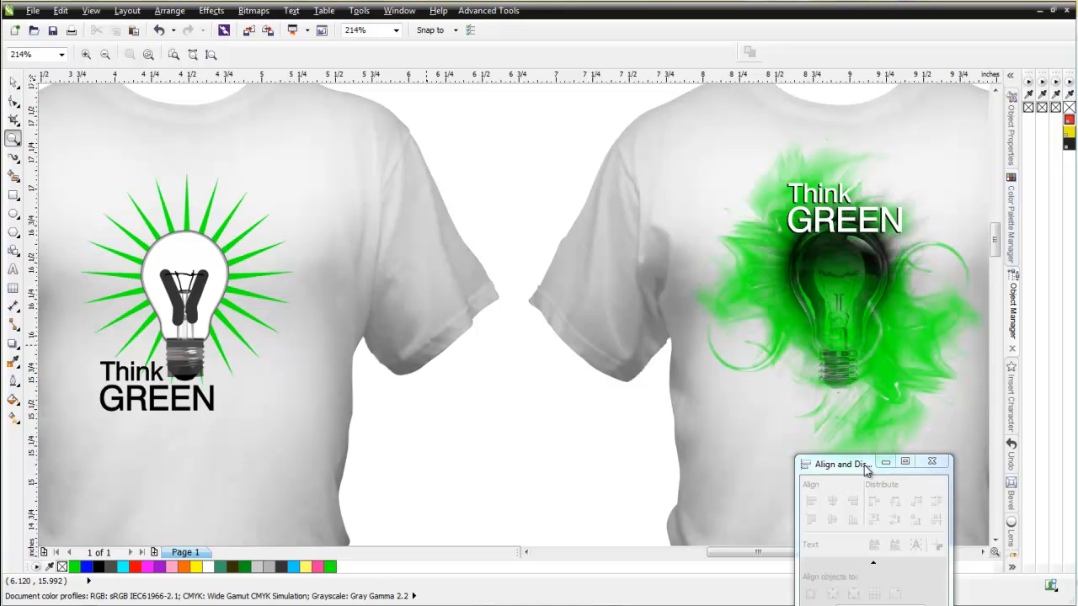
{"action": "mouse_move", "coordinate": [896, 194]}
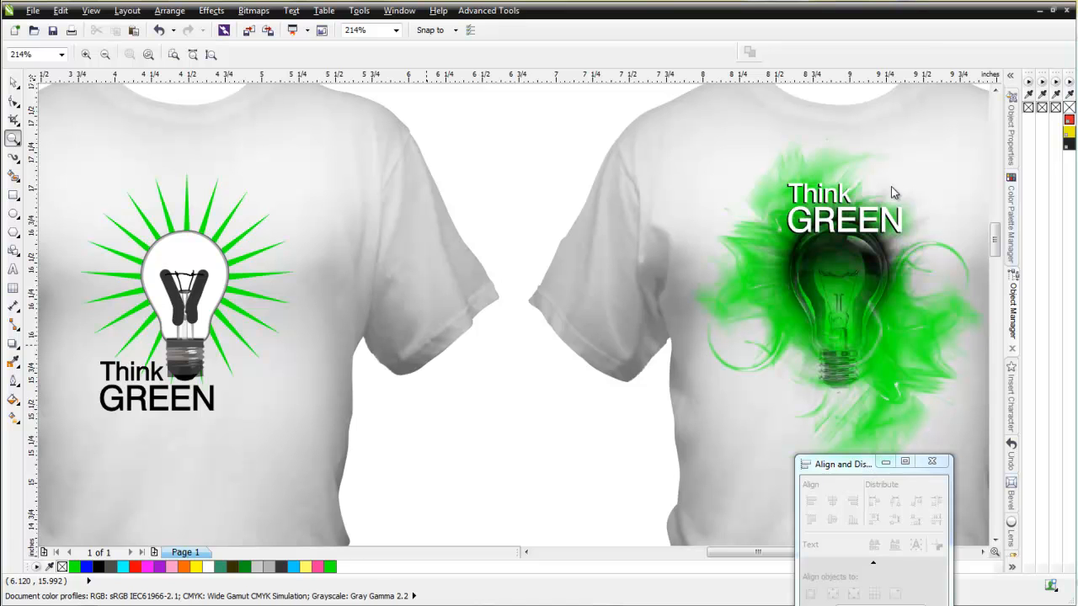
{"action": "mouse_move", "coordinate": [917, 328]}
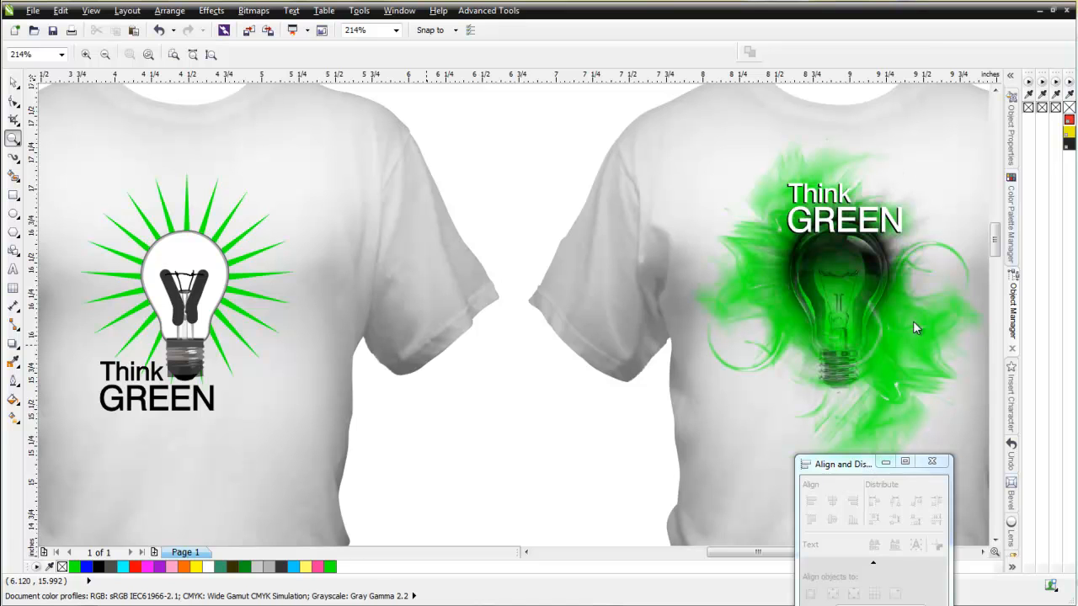
{"action": "mouse_move", "coordinate": [940, 224]}
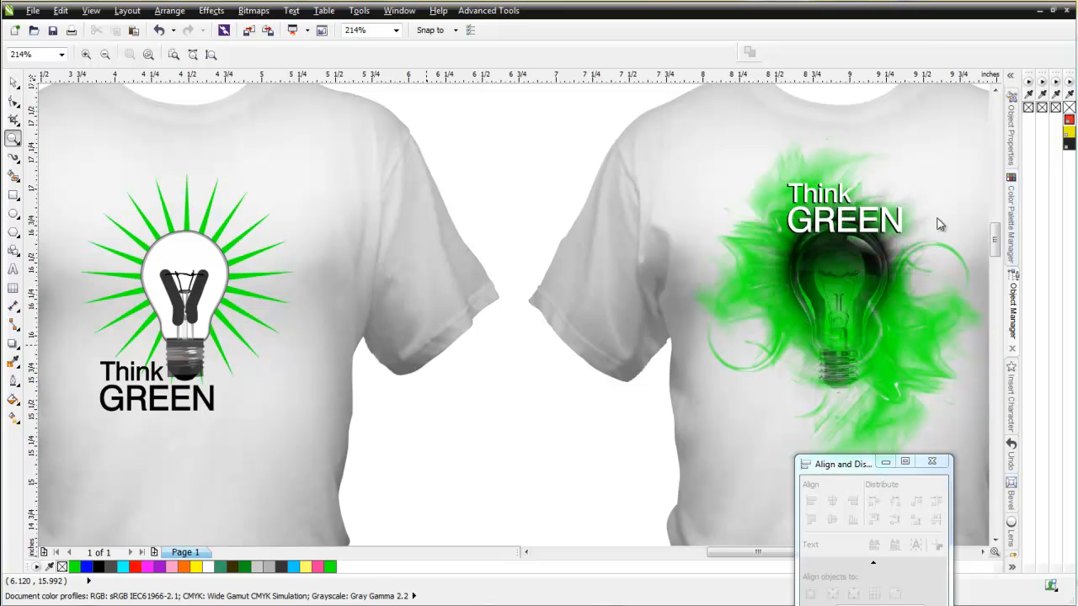
{"action": "mouse_move", "coordinate": [172, 236]}
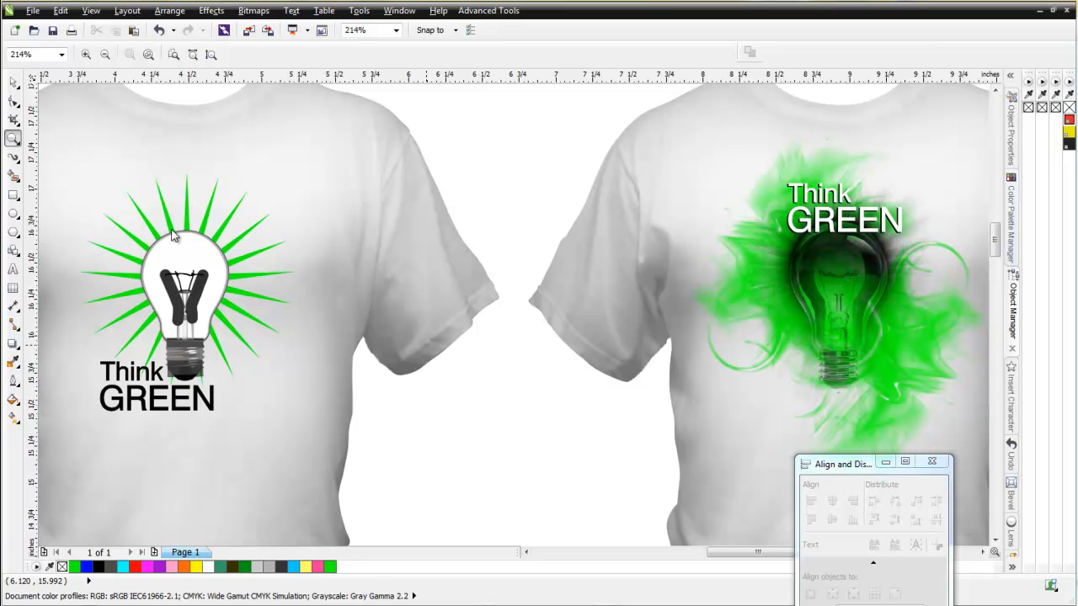
{"action": "mouse_move", "coordinate": [94, 365]}
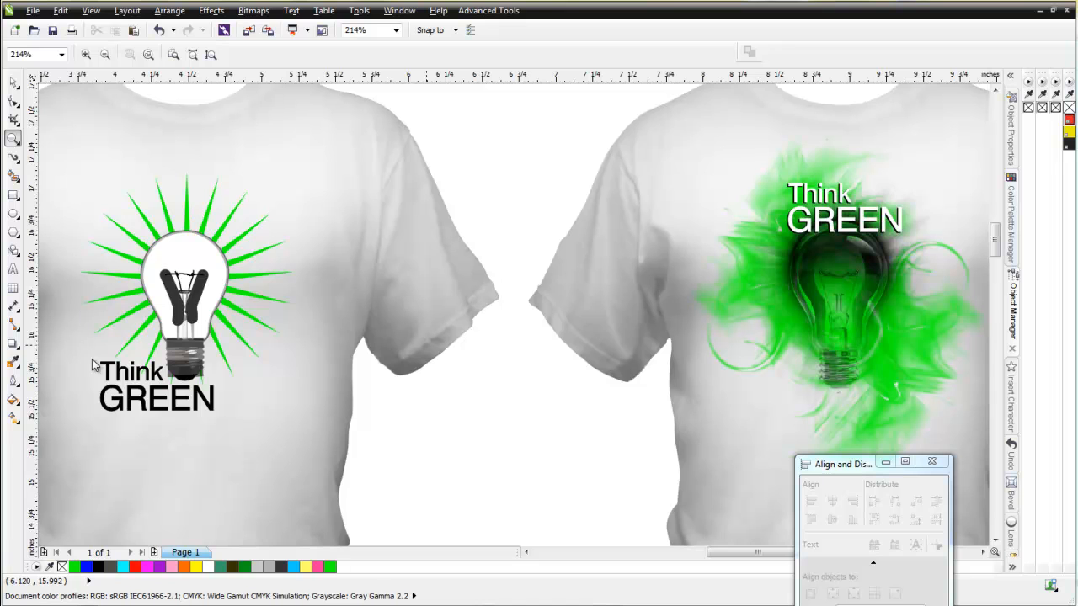
{"action": "mouse_move", "coordinate": [64, 363]}
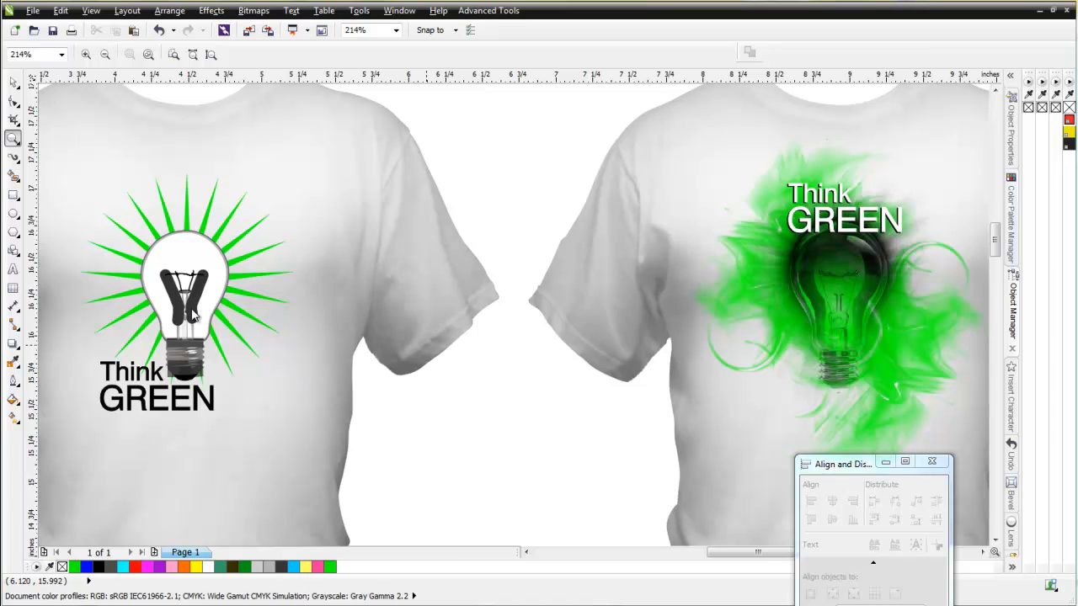
{"action": "mouse_move", "coordinate": [200, 310]}
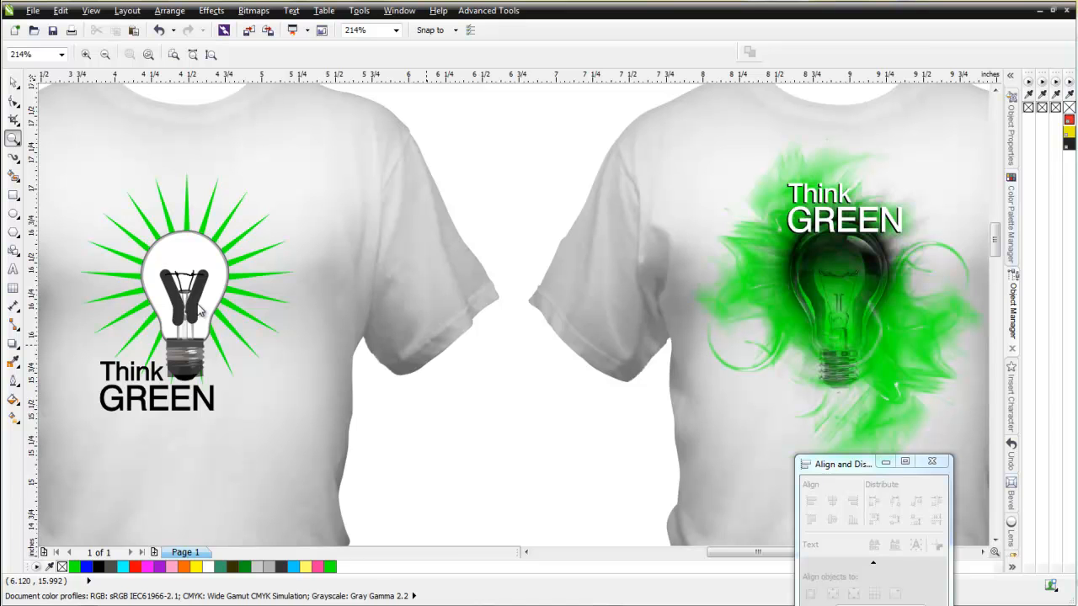
{"action": "mouse_move", "coordinate": [849, 320]}
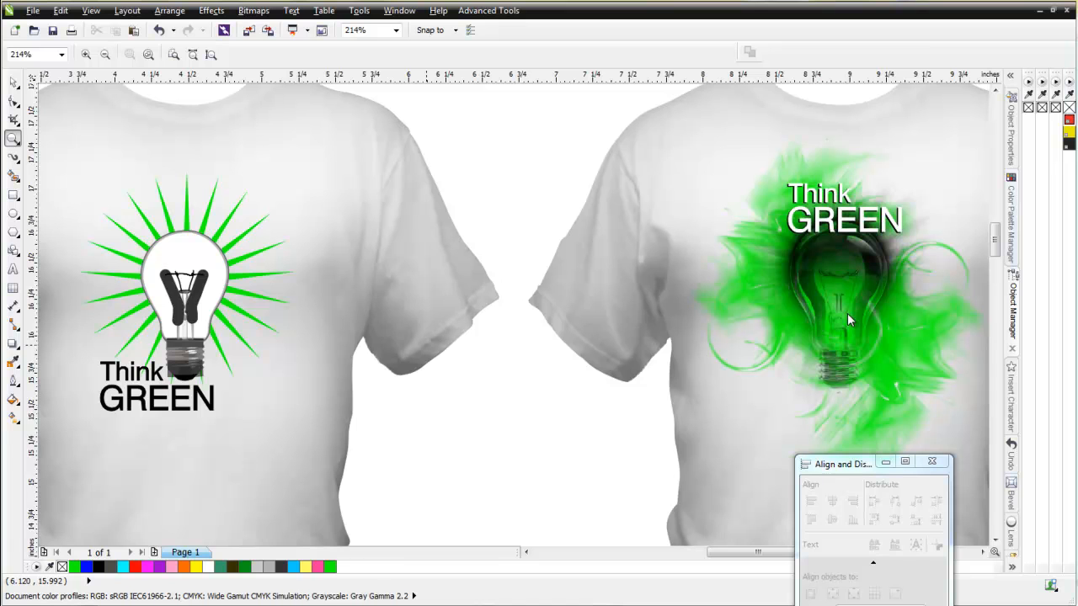
{"action": "mouse_move", "coordinate": [849, 162]}
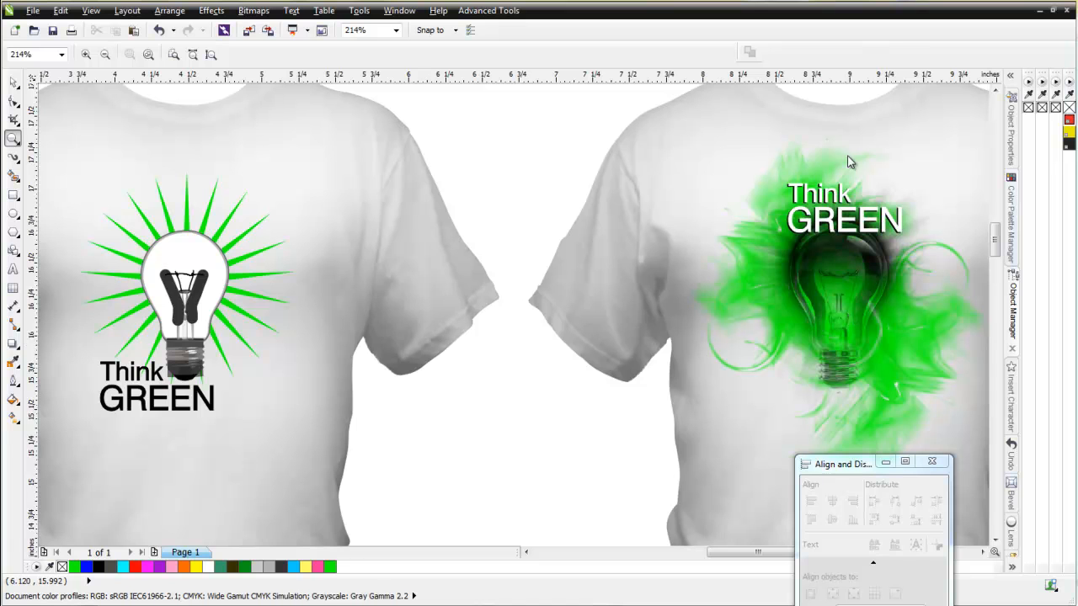
{"action": "mouse_move", "coordinate": [906, 337]}
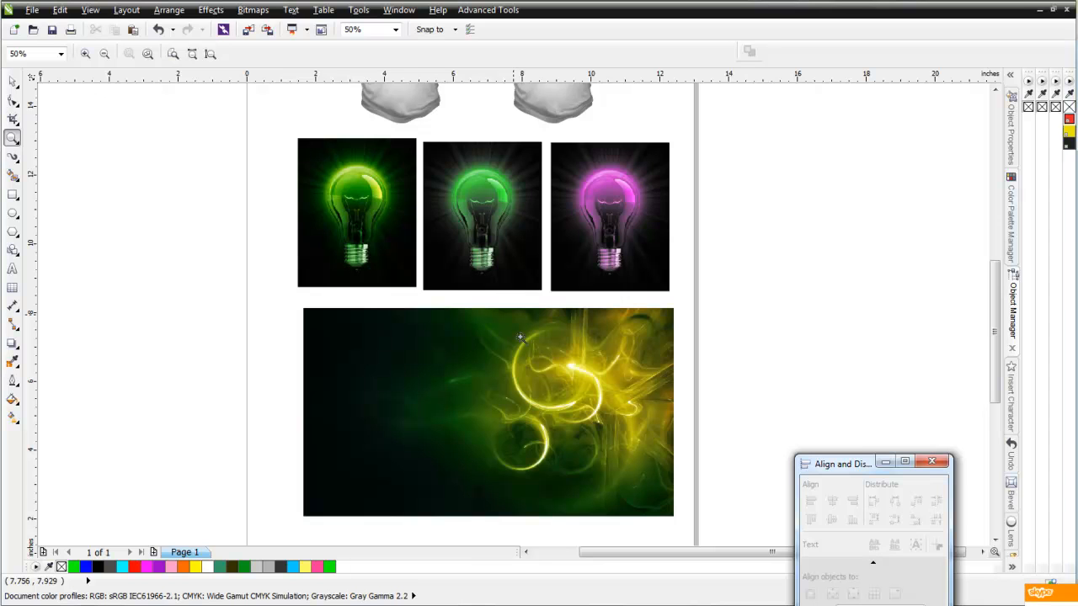
{"action": "mouse_move", "coordinate": [437, 492]}
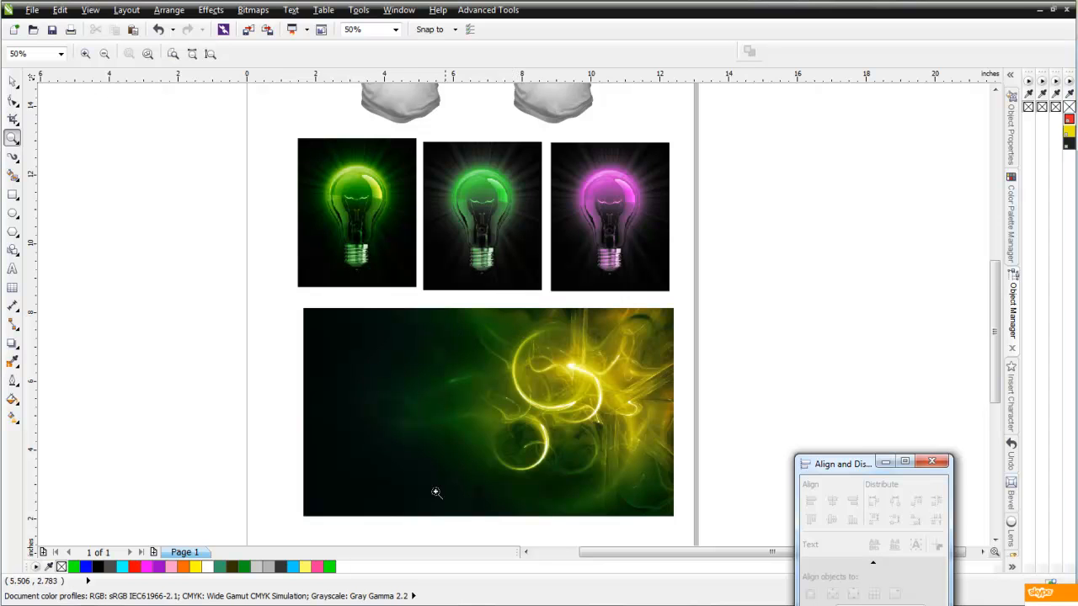
{"action": "mouse_move", "coordinate": [471, 460]}
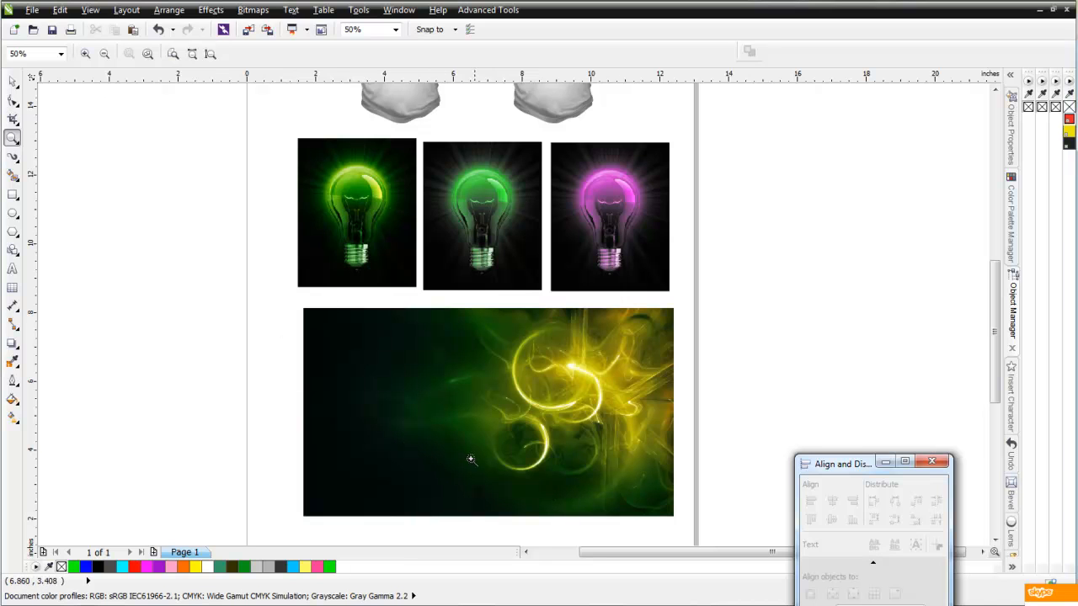
{"action": "mouse_move", "coordinate": [505, 468]}
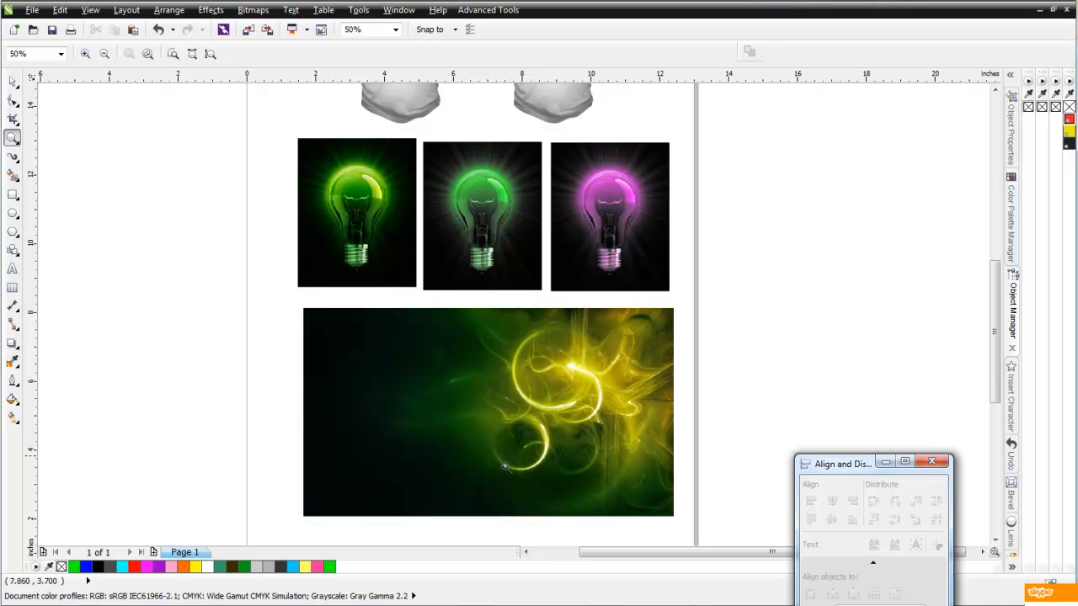
{"action": "mouse_move", "coordinate": [410, 158]}
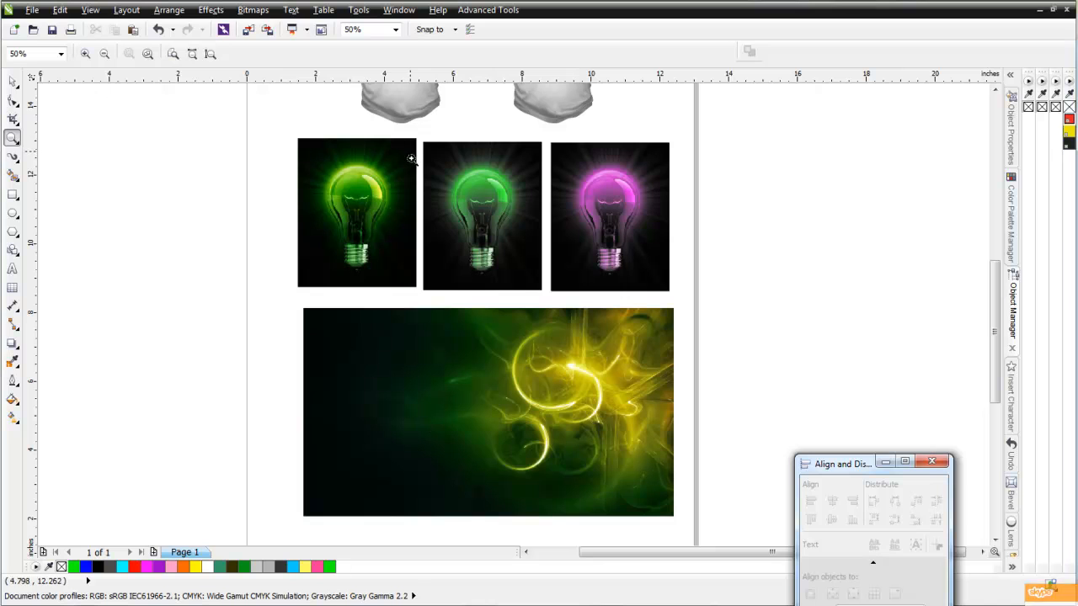
{"action": "mouse_move", "coordinate": [391, 269]}
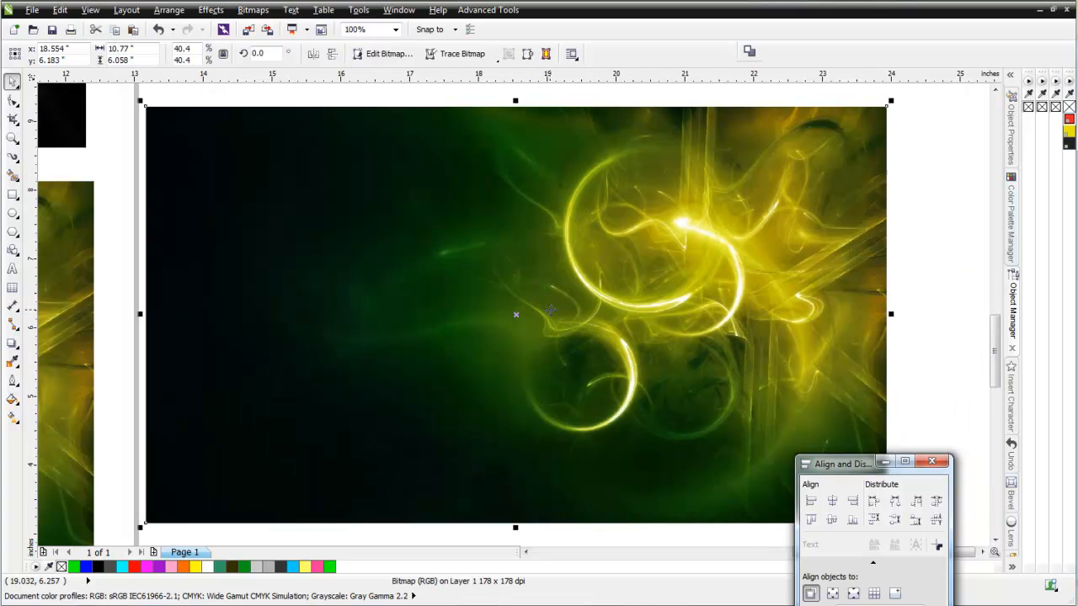
{"action": "mouse_move", "coordinate": [468, 347]}
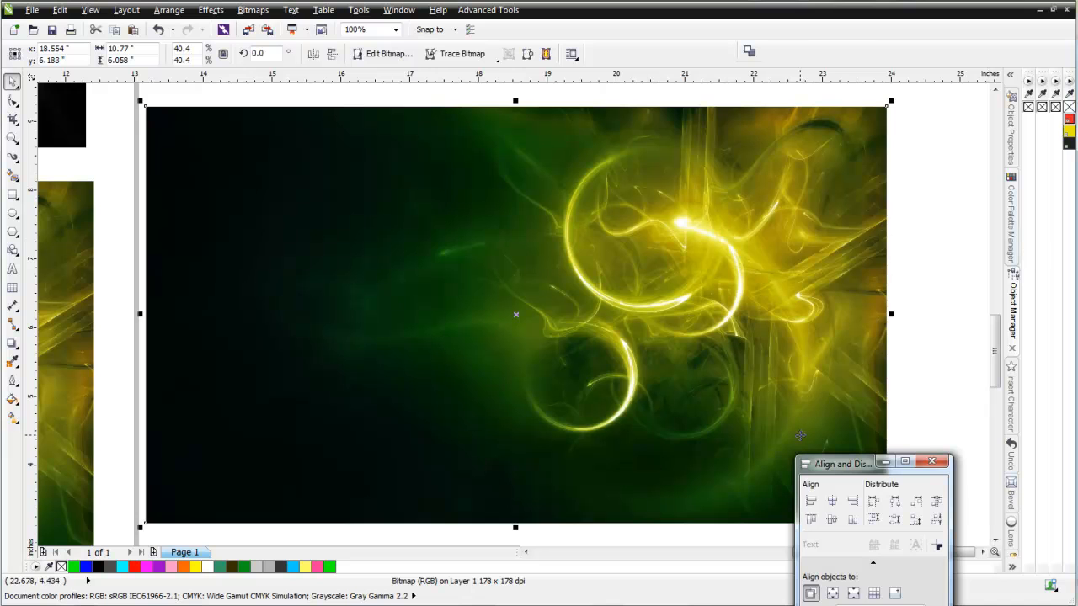
Apply a Channel Mixer with CMYK model and Black output channel to wash the swirl photo pale
{"action": "left_click", "coordinate": [210, 10]}
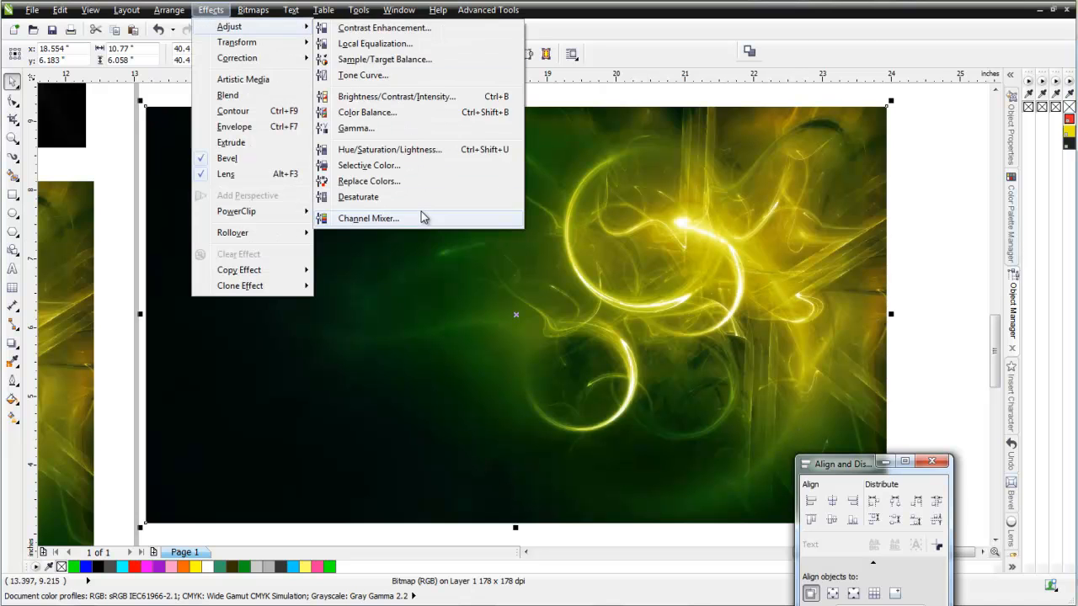
{"action": "left_click", "coordinate": [367, 219]}
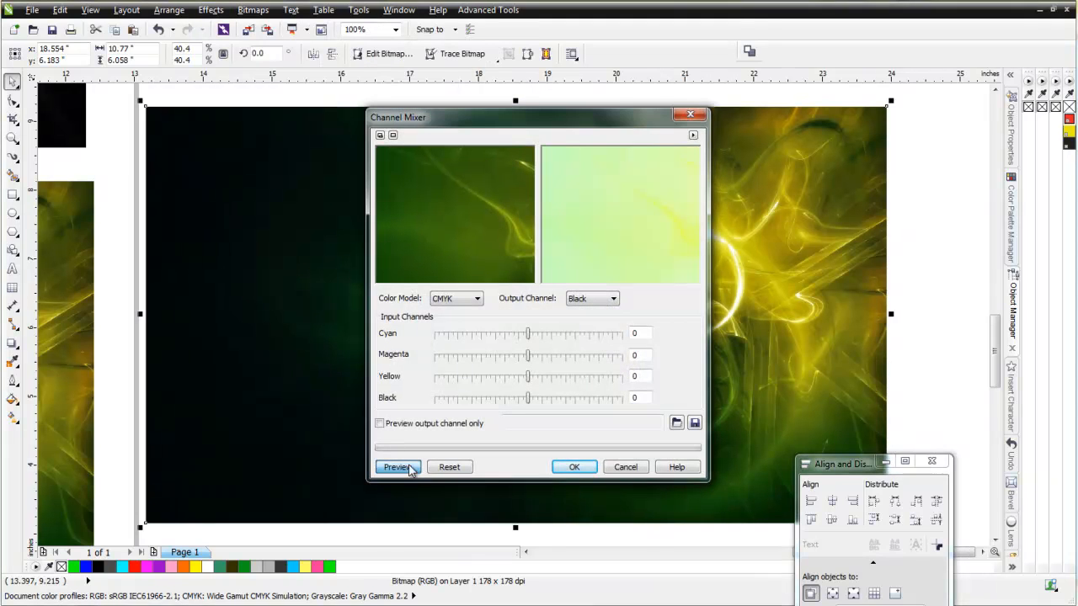
{"action": "left_click", "coordinate": [475, 298]}
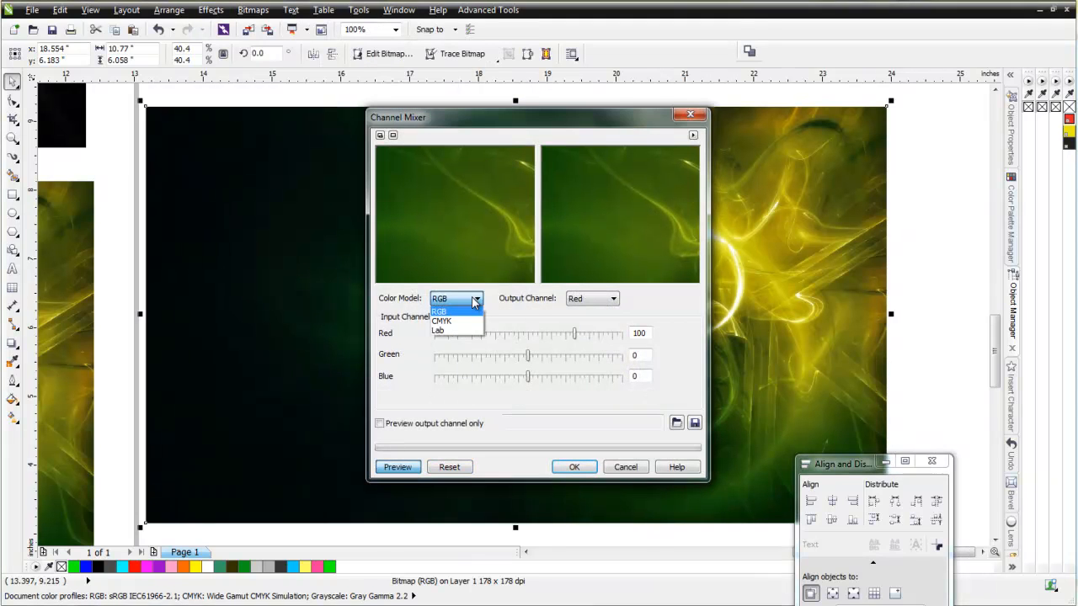
{"action": "left_click", "coordinate": [441, 320]}
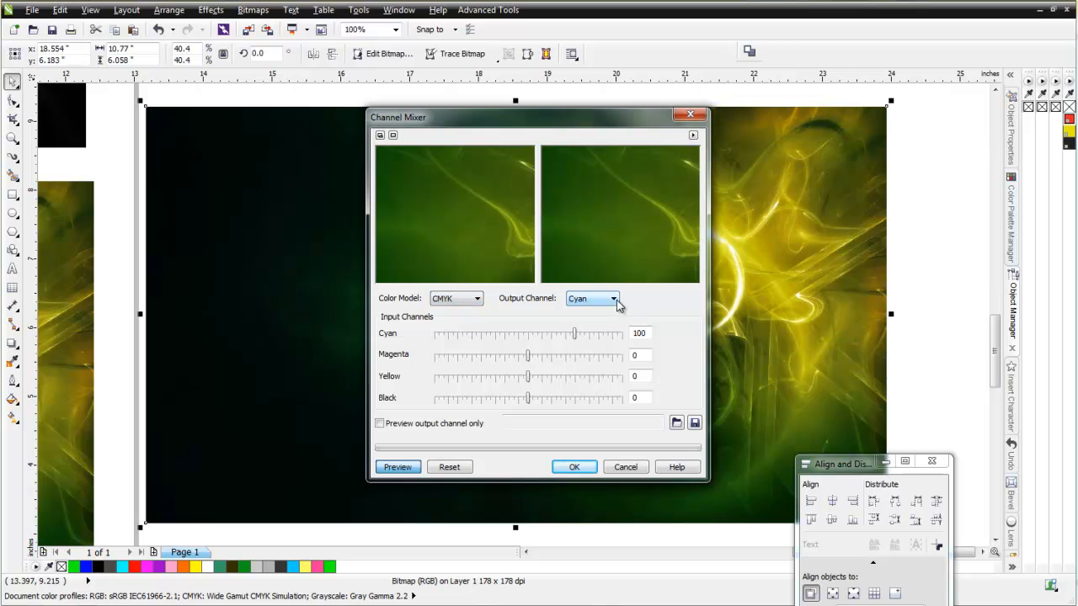
{"action": "left_click", "coordinate": [593, 299]}
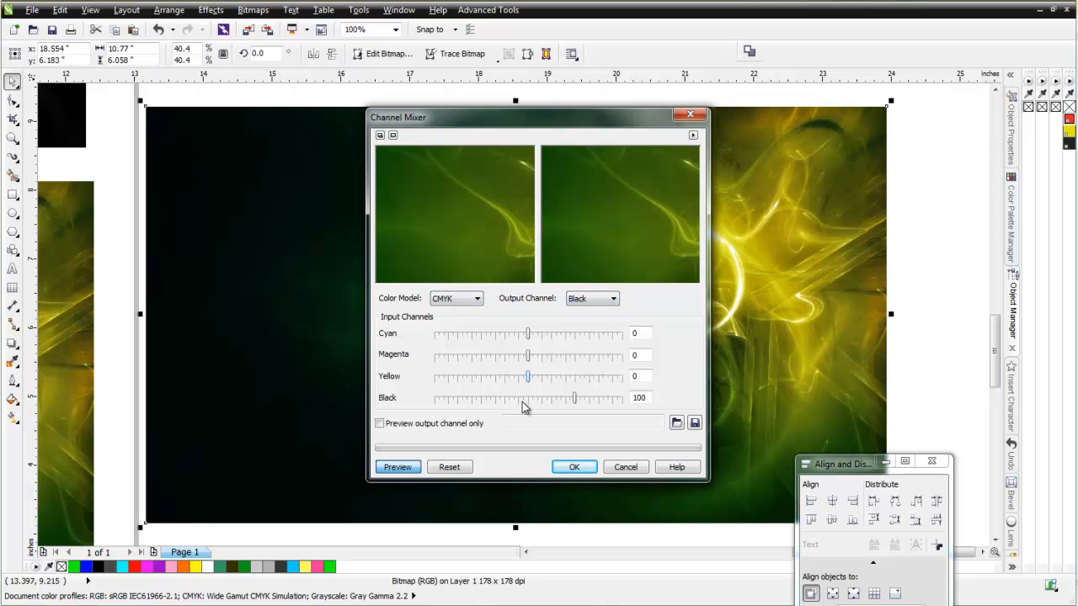
{"action": "left_click", "coordinate": [572, 467]}
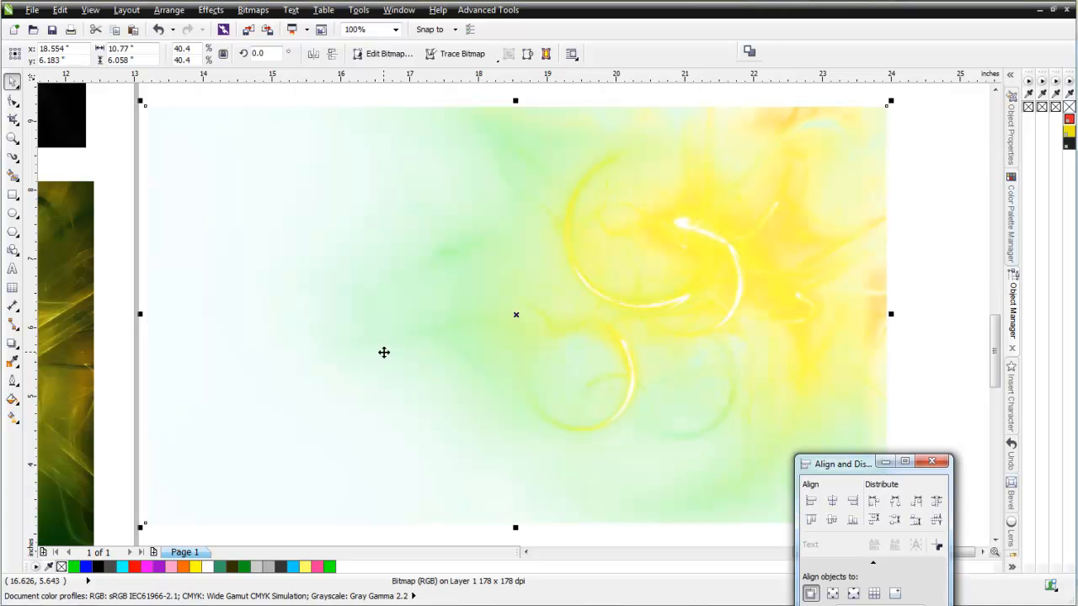
{"action": "mouse_move", "coordinate": [664, 160]}
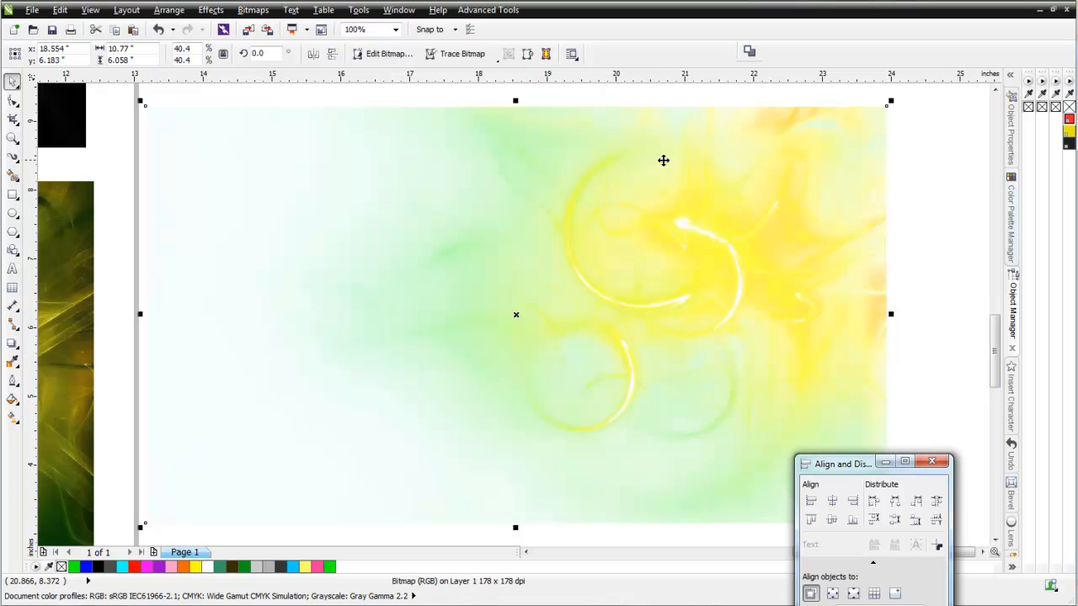
{"action": "mouse_move", "coordinate": [552, 168]}
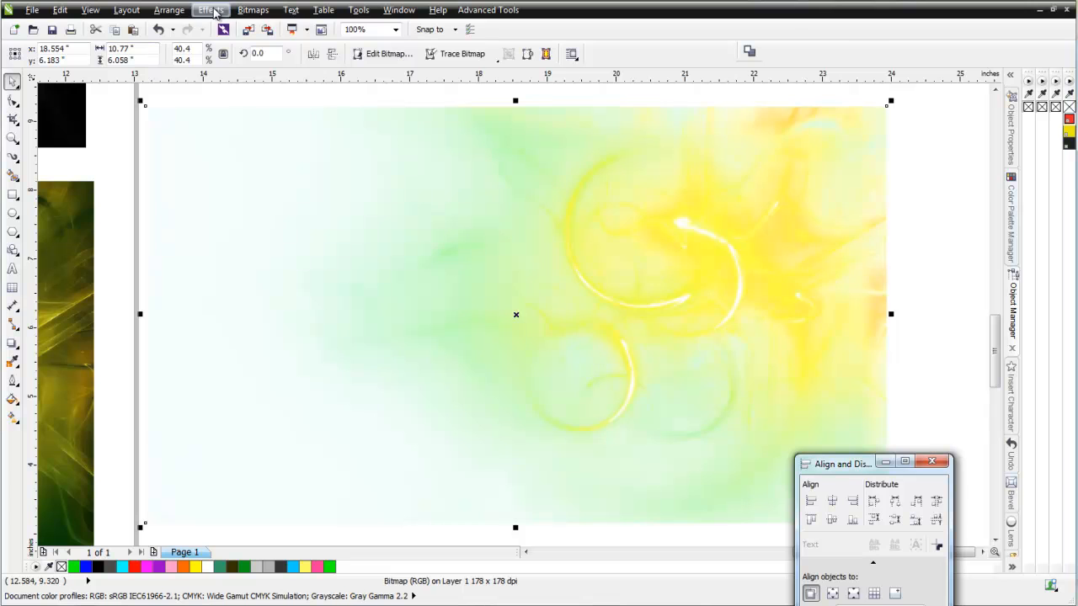
Desaturate the pale swirl photo into grey smoke on white
{"action": "left_click", "coordinate": [209, 10]}
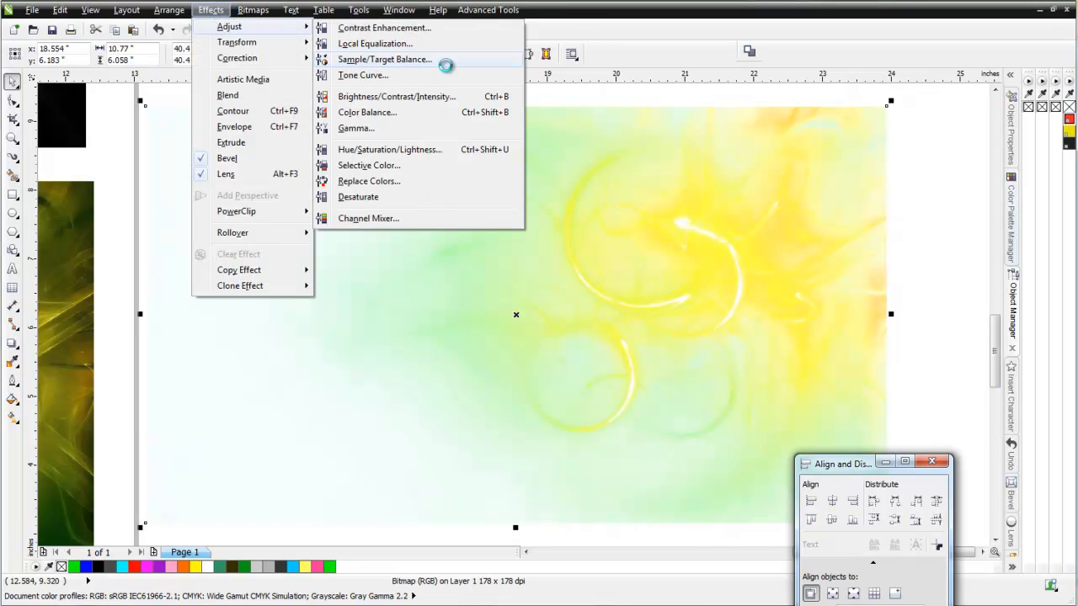
{"action": "left_click", "coordinate": [357, 195]}
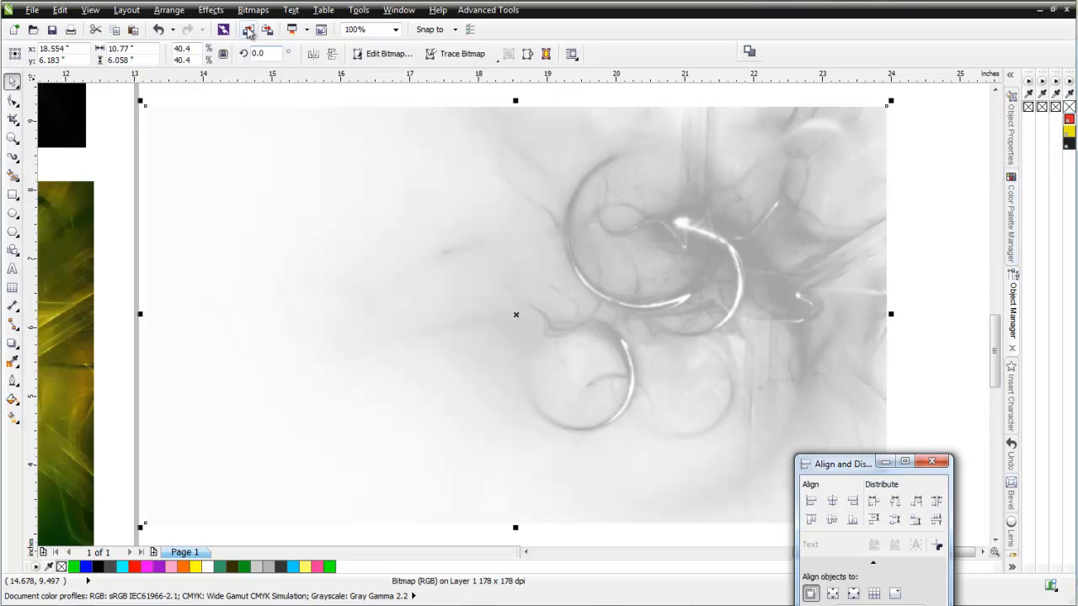
In Tone Curve, push the highlight end to whiten the swirl photo's background
{"action": "left_click", "coordinate": [209, 10]}
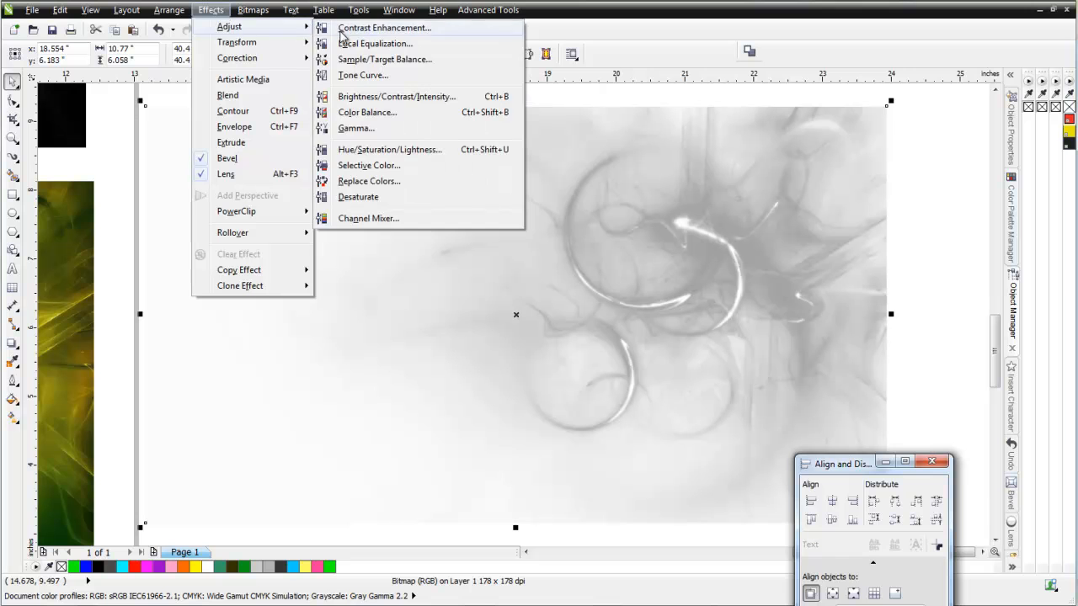
{"action": "left_click", "coordinate": [364, 75]}
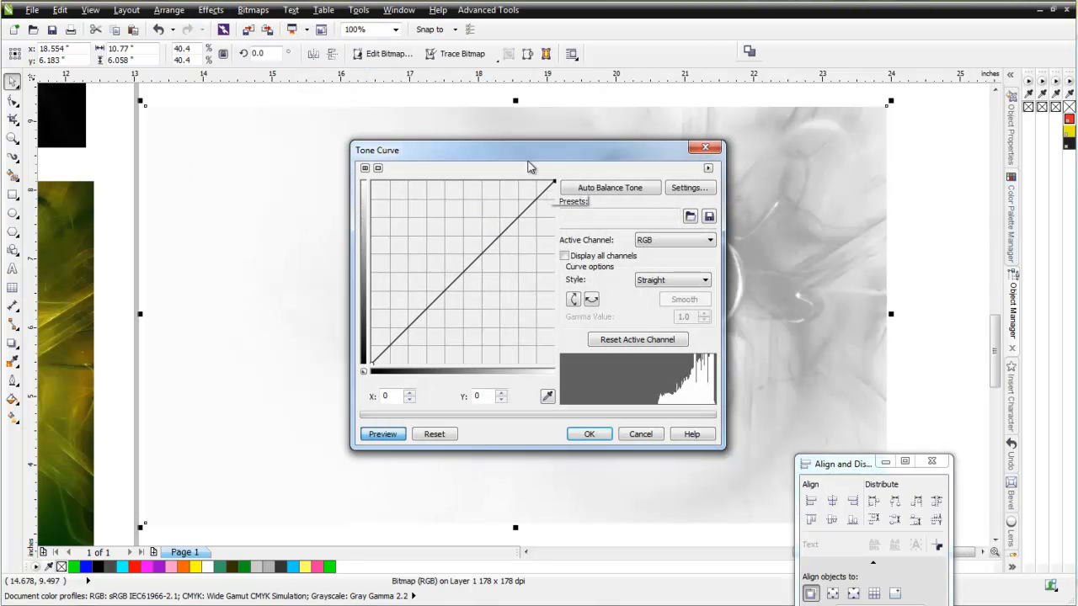
{"action": "left_click_drag", "start_coordinate": [531, 149], "coordinate": [980, 207]}
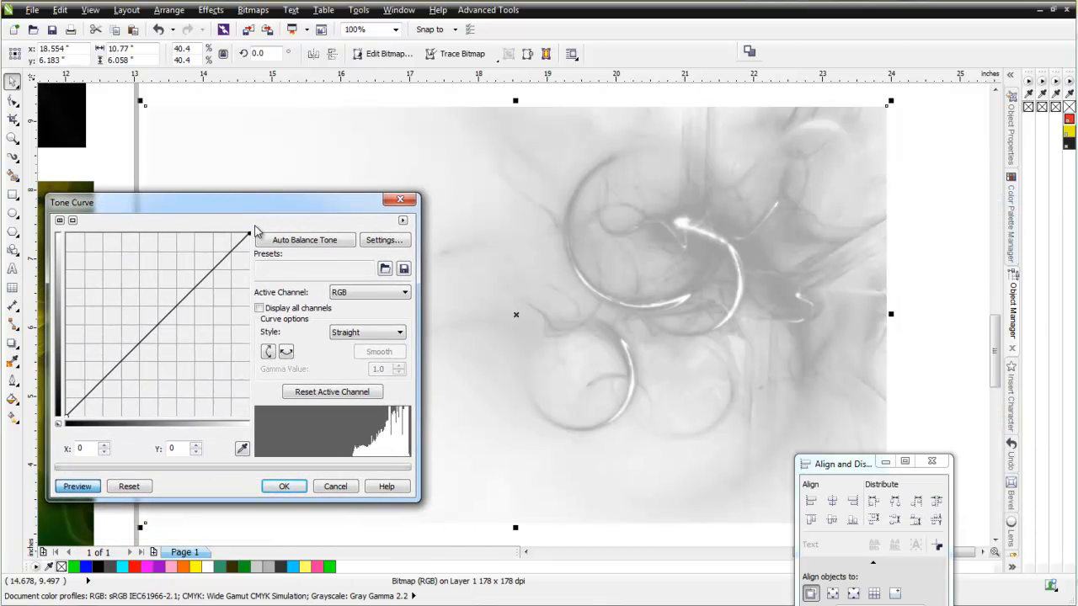
{"action": "mouse_move", "coordinate": [168, 312]}
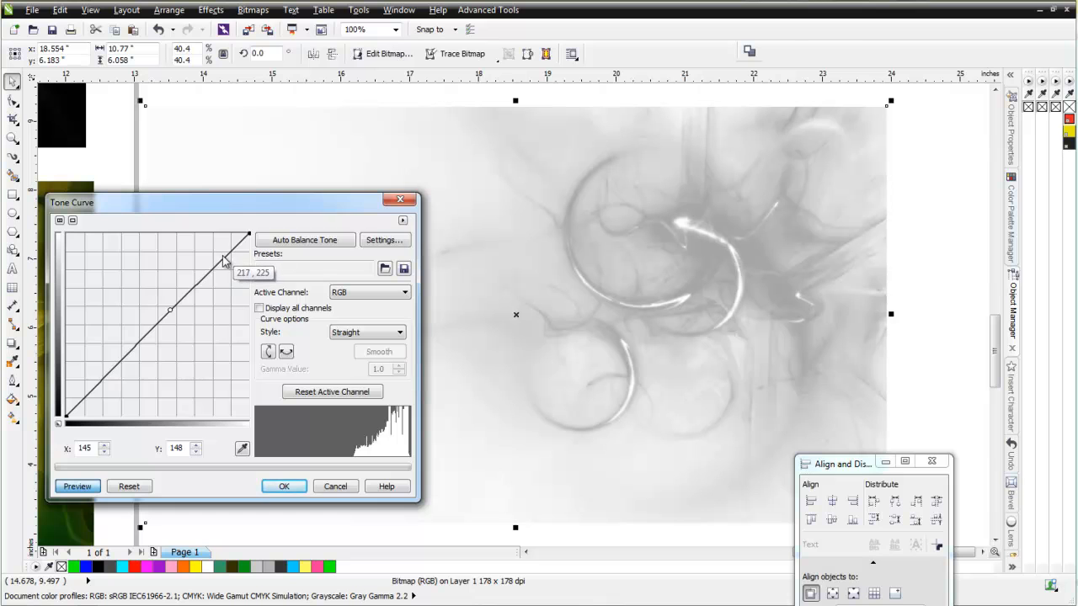
{"action": "left_click_drag", "start_coordinate": [225, 260], "coordinate": [227, 252]}
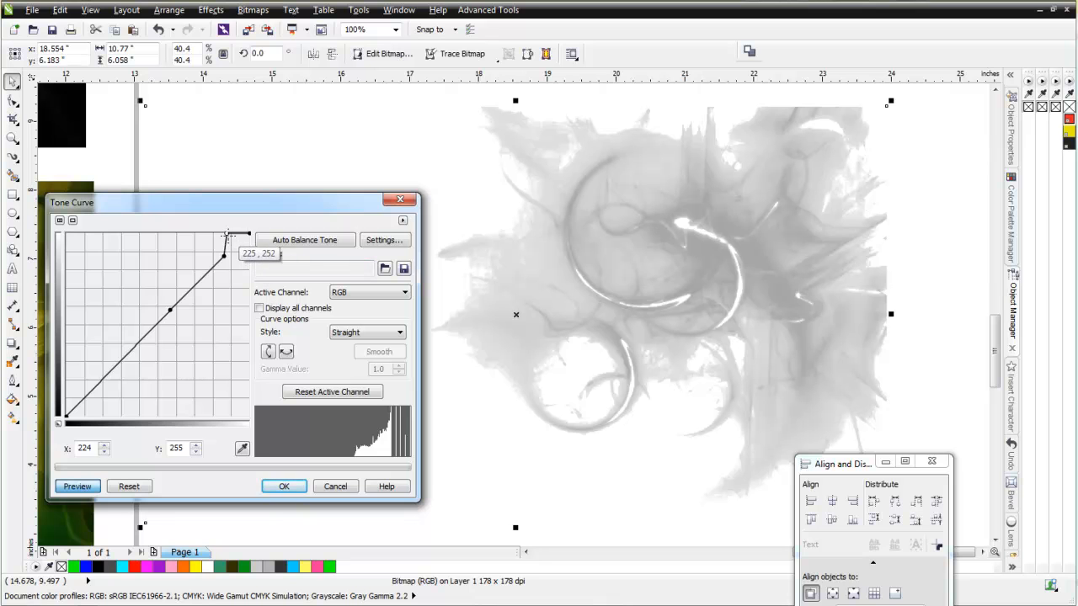
{"action": "left_click_drag", "start_coordinate": [226, 234], "coordinate": [238, 230]}
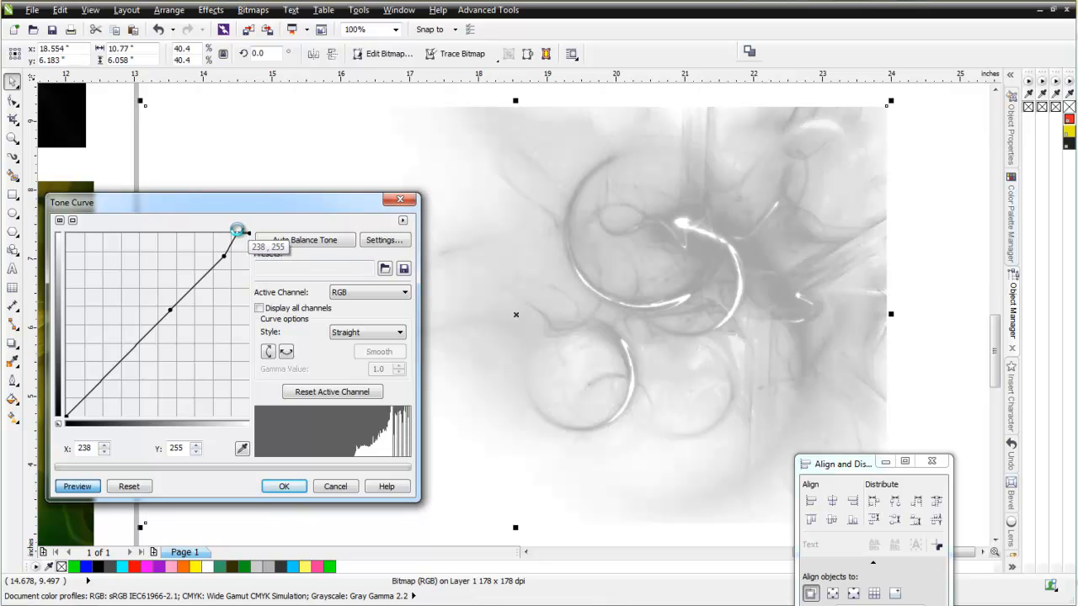
{"action": "left_click_drag", "start_coordinate": [237, 231], "coordinate": [226, 260]}
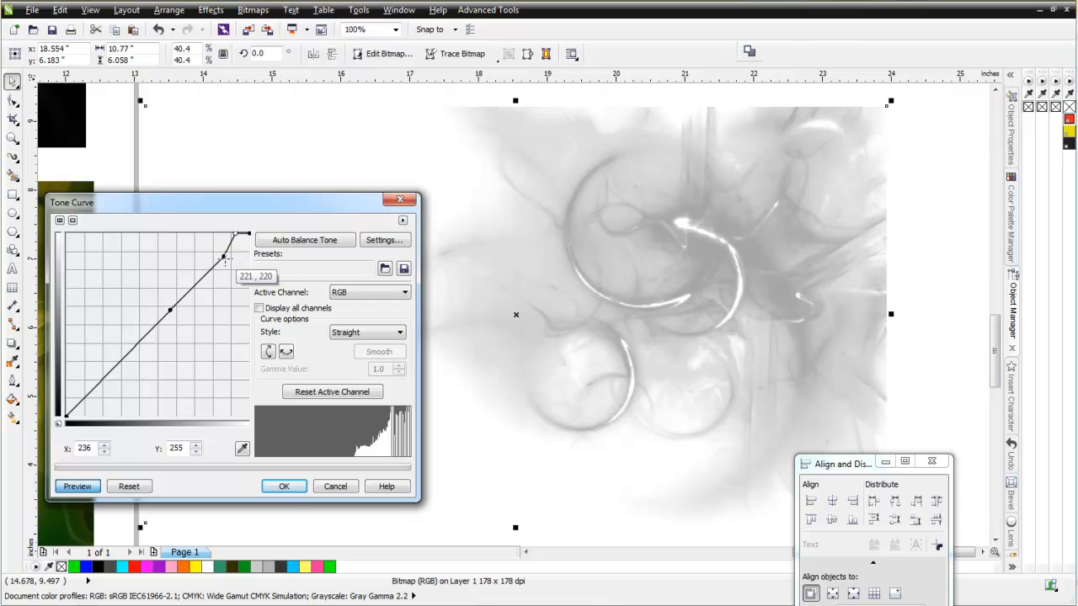
{"action": "left_click_drag", "start_coordinate": [226, 256], "coordinate": [198, 242]}
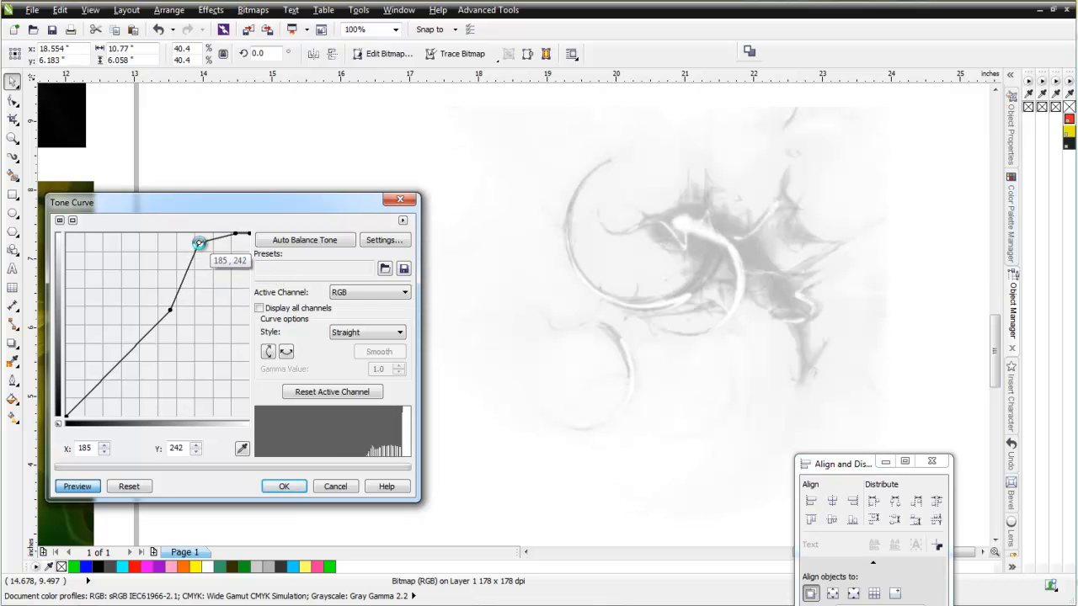
{"action": "left_click_drag", "start_coordinate": [201, 242], "coordinate": [206, 243]}
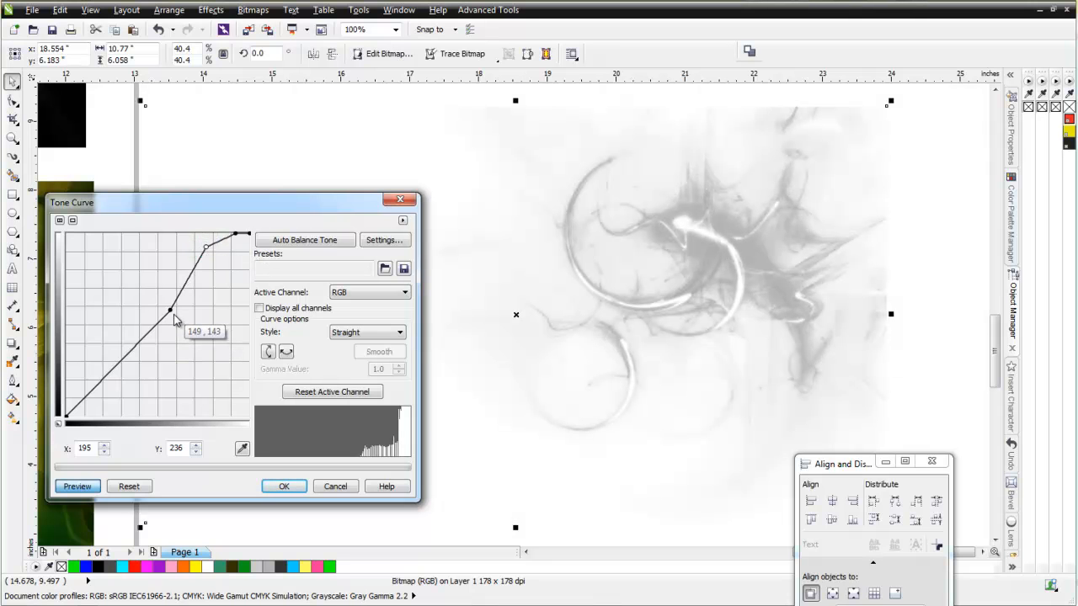
Darken the midtone points so the grey swirls stand out, and apply the curve
{"action": "left_click_drag", "start_coordinate": [168, 310], "coordinate": [168, 360]}
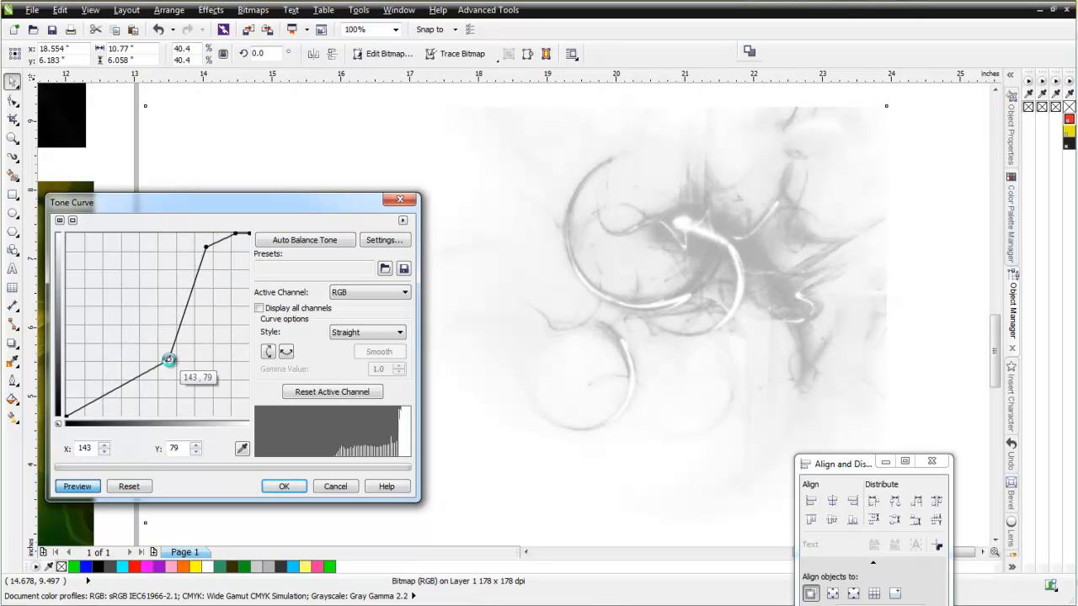
{"action": "left_click_drag", "start_coordinate": [168, 361], "coordinate": [172, 374]}
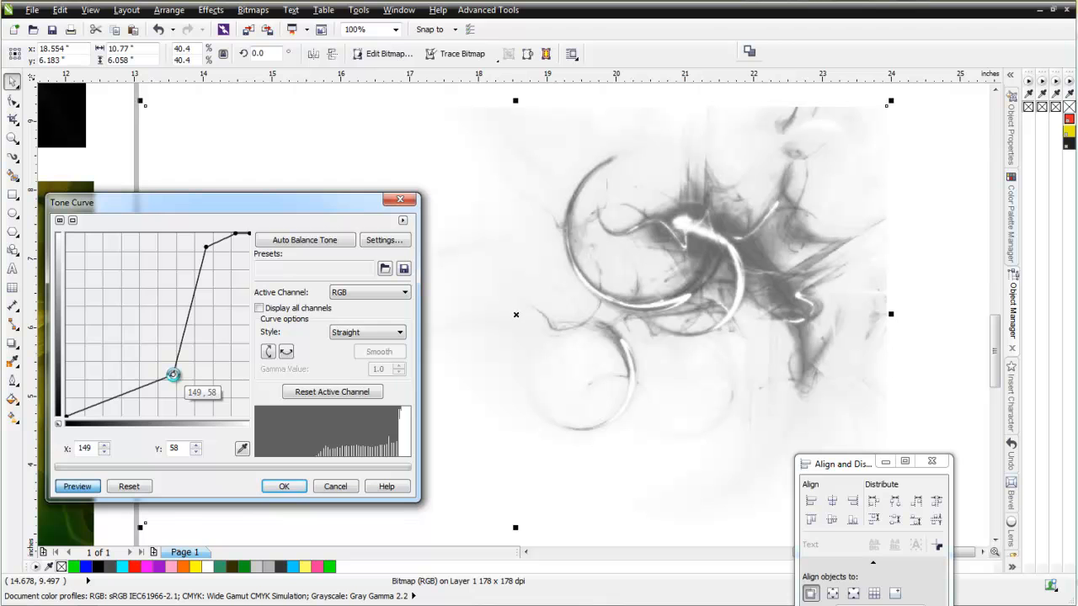
{"action": "left_click_drag", "start_coordinate": [171, 374], "coordinate": [205, 254]}
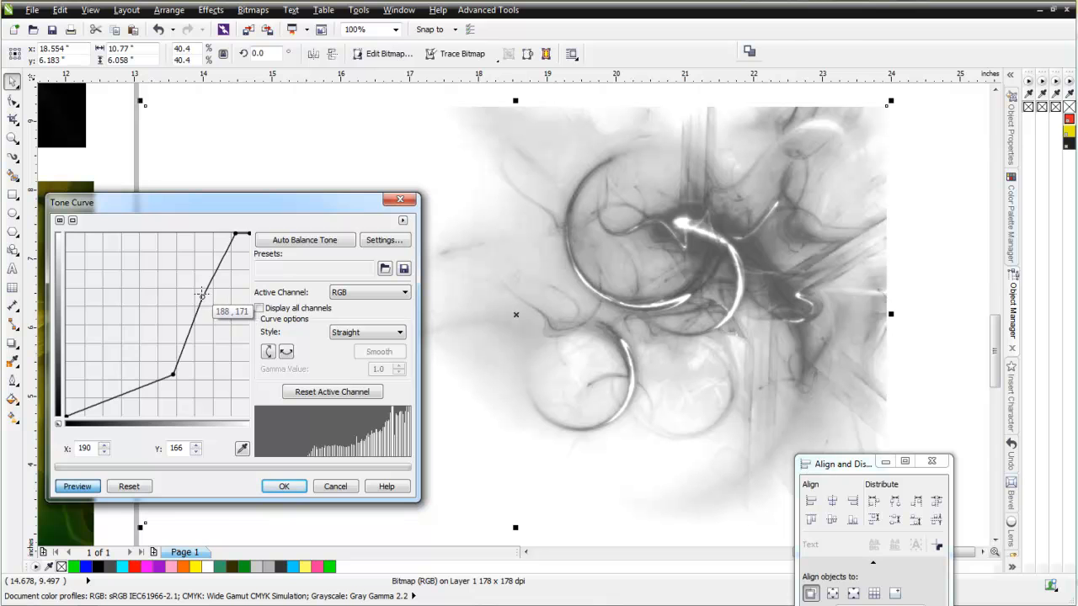
{"action": "left_click_drag", "start_coordinate": [202, 295], "coordinate": [195, 295]}
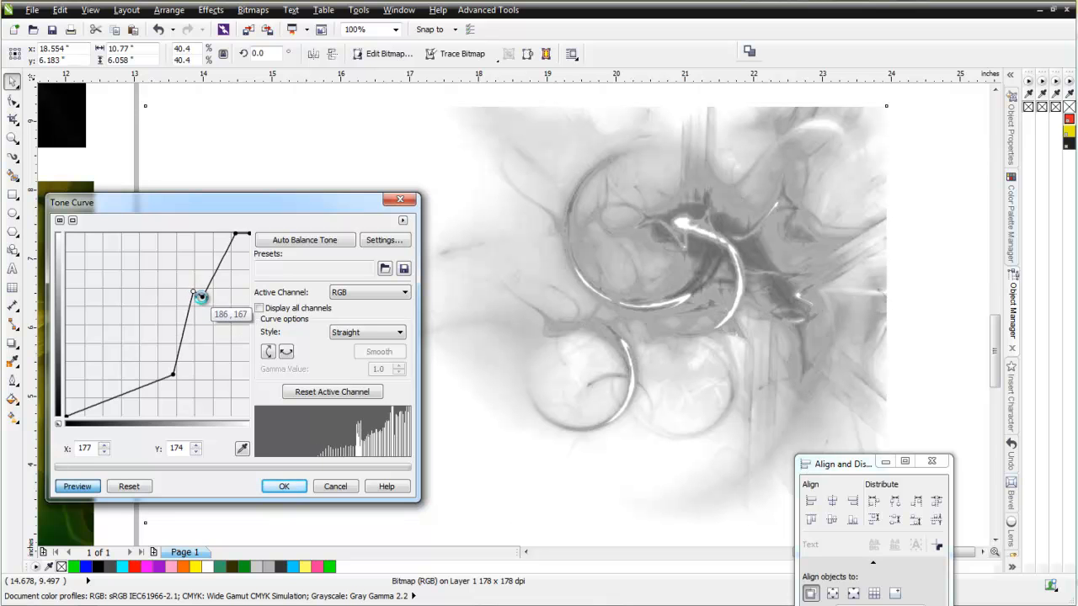
{"action": "left_click_drag", "start_coordinate": [200, 297], "coordinate": [197, 281]}
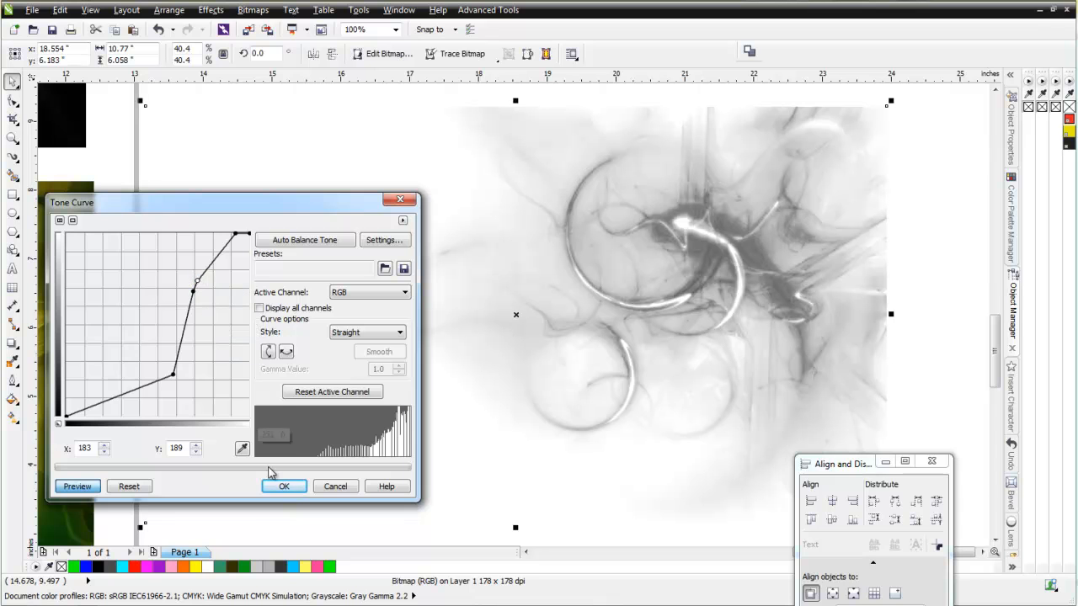
{"action": "left_click", "coordinate": [283, 485]}
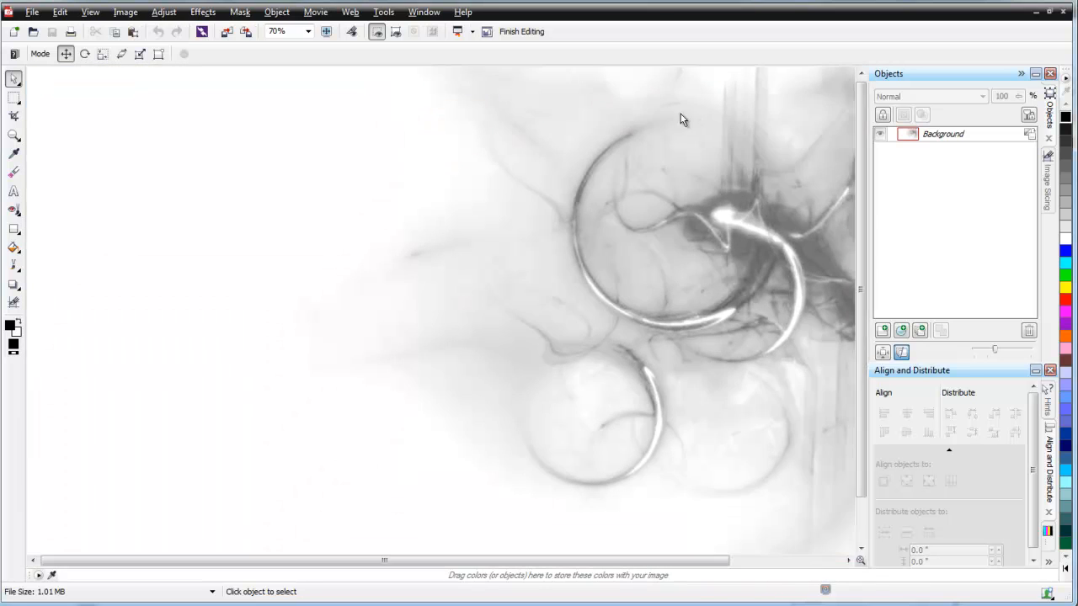
Send the swirl bitmap to Corel PHOTO-PAINT for retouching toward a white background
{"action": "left_click", "coordinate": [306, 30]}
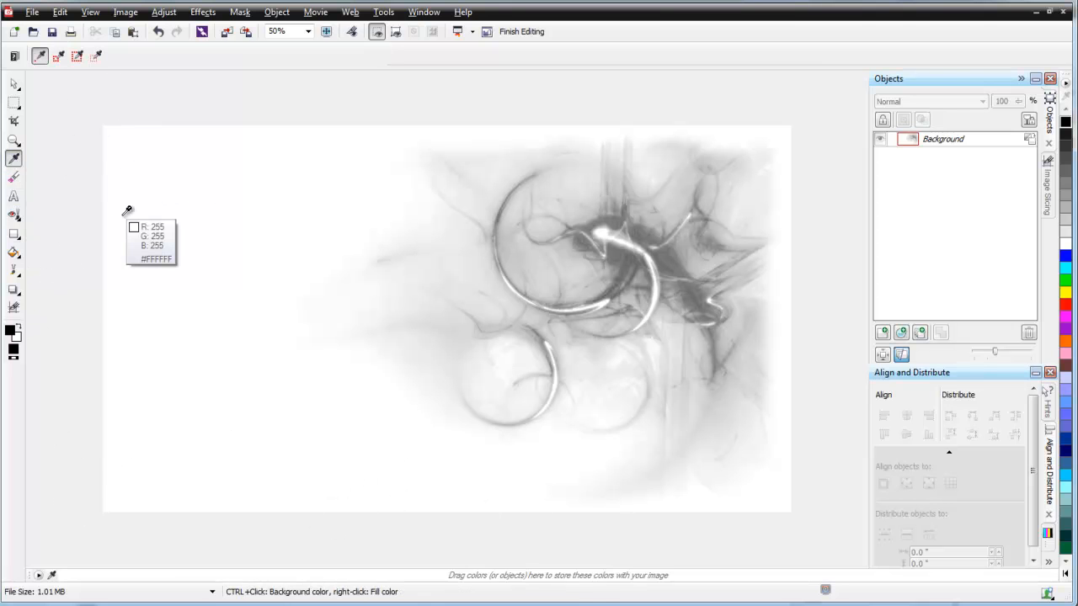
{"action": "mouse_move", "coordinate": [303, 219]}
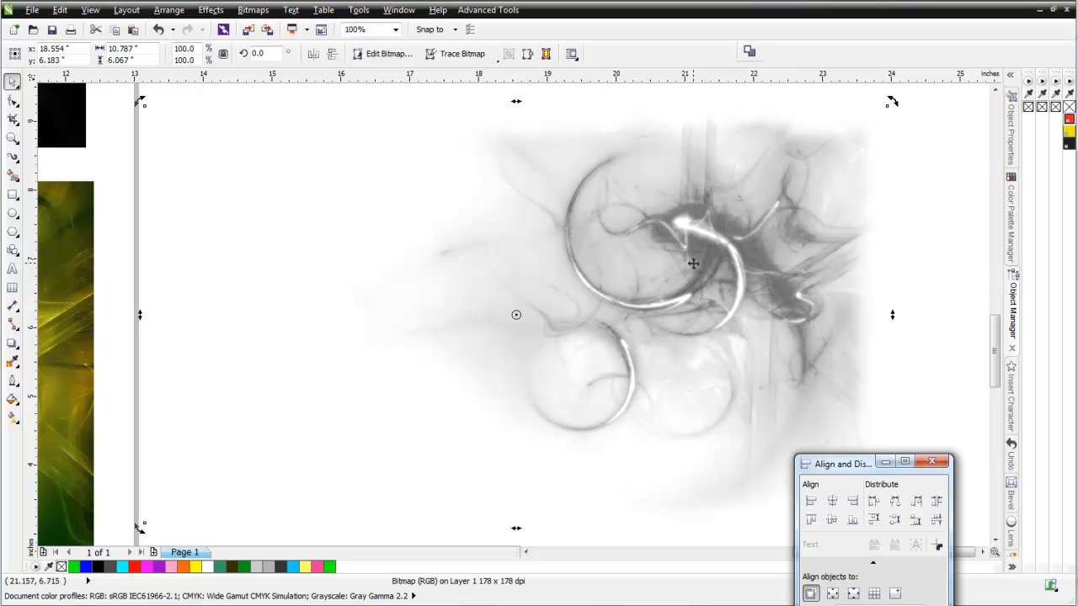
Apply a second Tone Curve pulling midtones down for darker, bolder swirls
{"action": "left_click", "coordinate": [211, 10]}
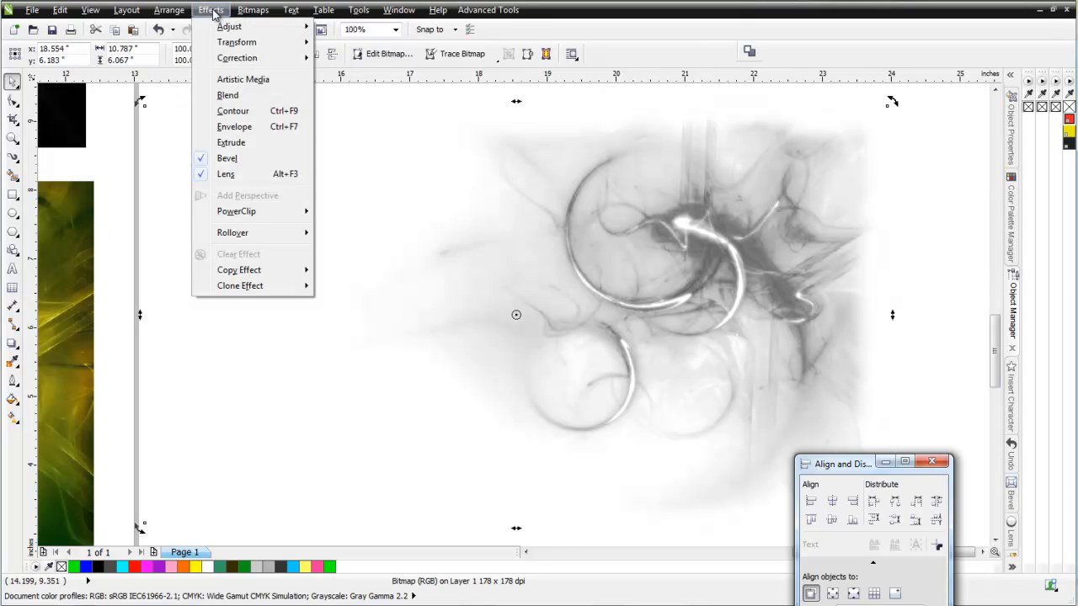
{"action": "mouse_move", "coordinate": [230, 27]}
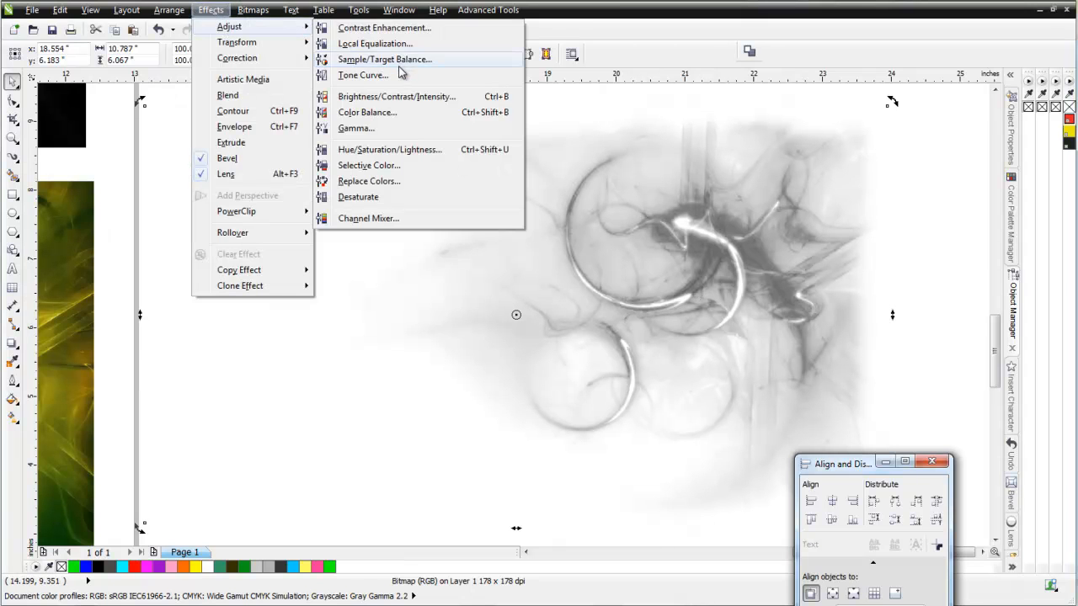
{"action": "left_click", "coordinate": [364, 74]}
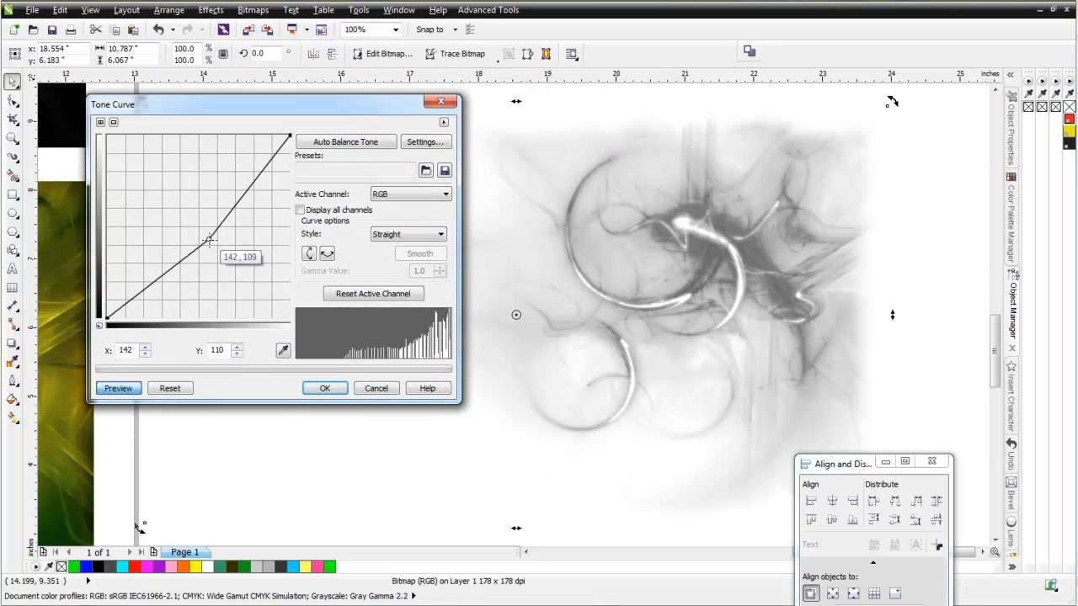
{"action": "left_click_drag", "start_coordinate": [211, 239], "coordinate": [232, 266]}
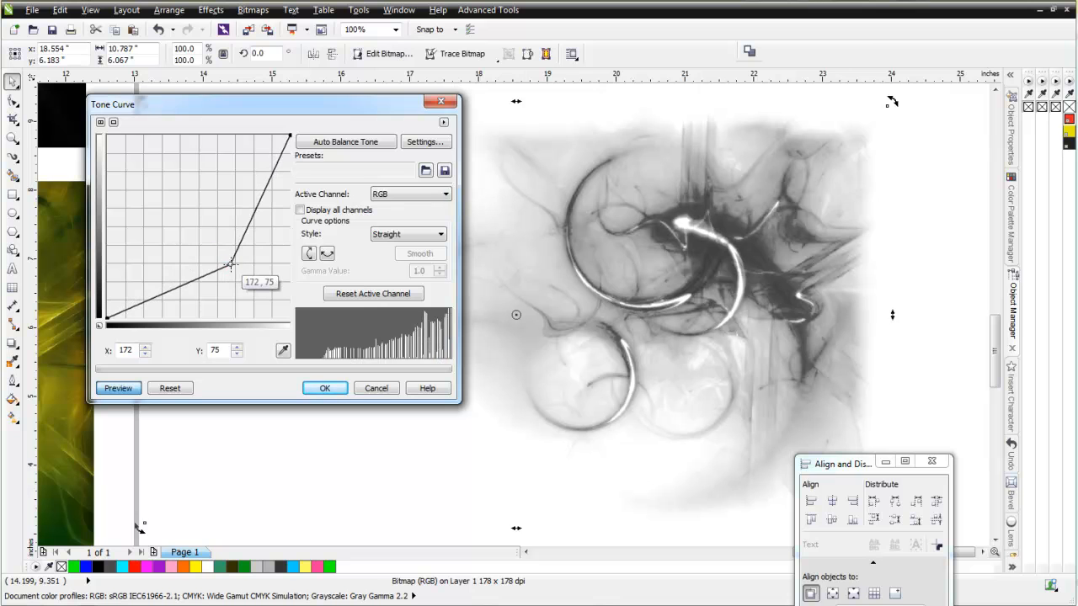
{"action": "left_click_drag", "start_coordinate": [233, 265], "coordinate": [226, 258]}
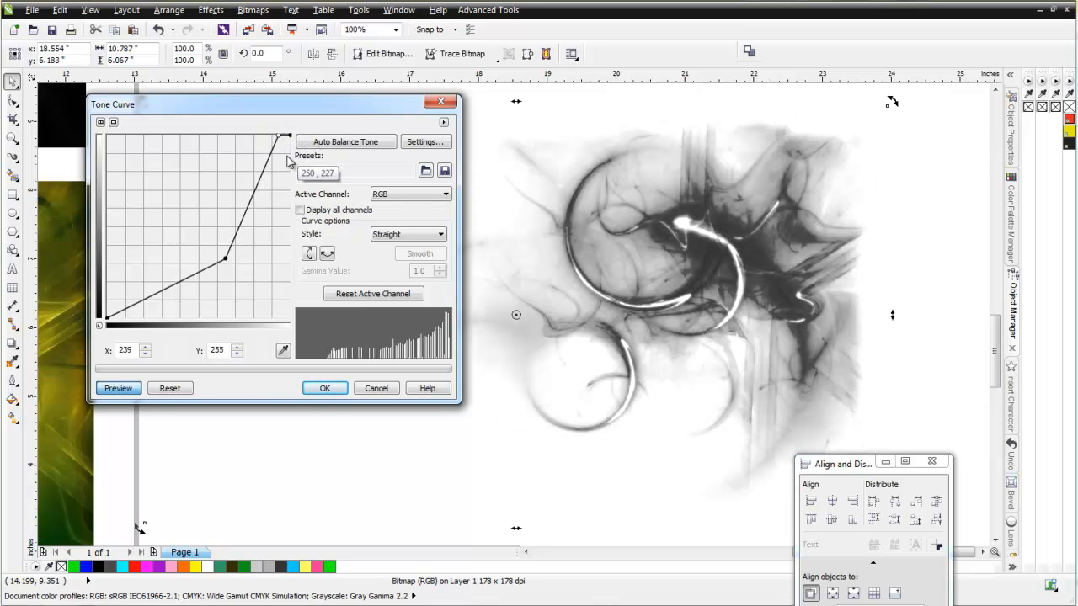
{"action": "left_click", "coordinate": [324, 388]}
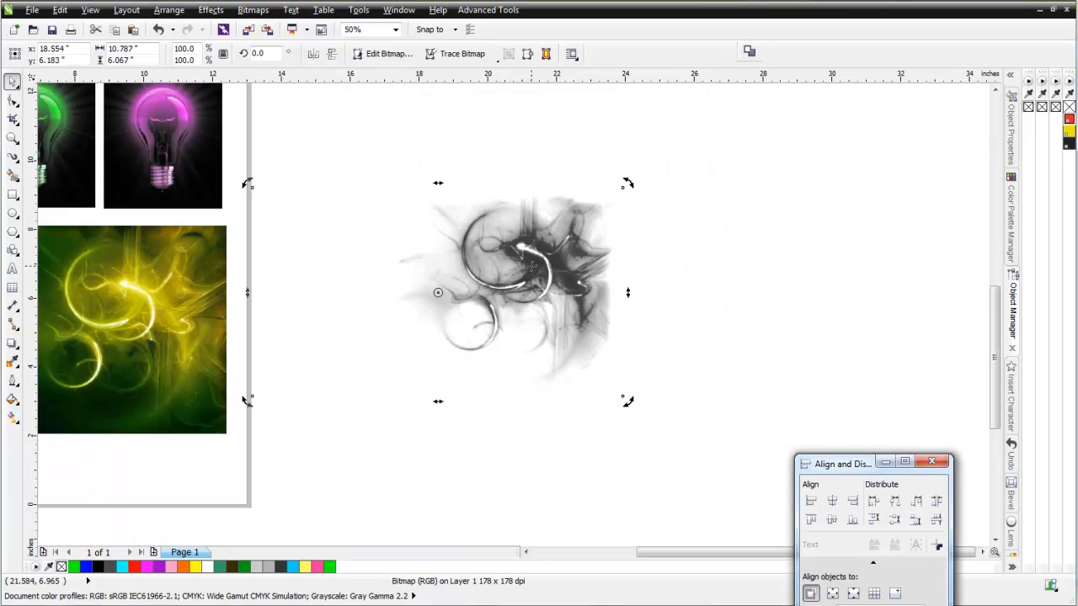
{"action": "mouse_move", "coordinate": [492, 293]}
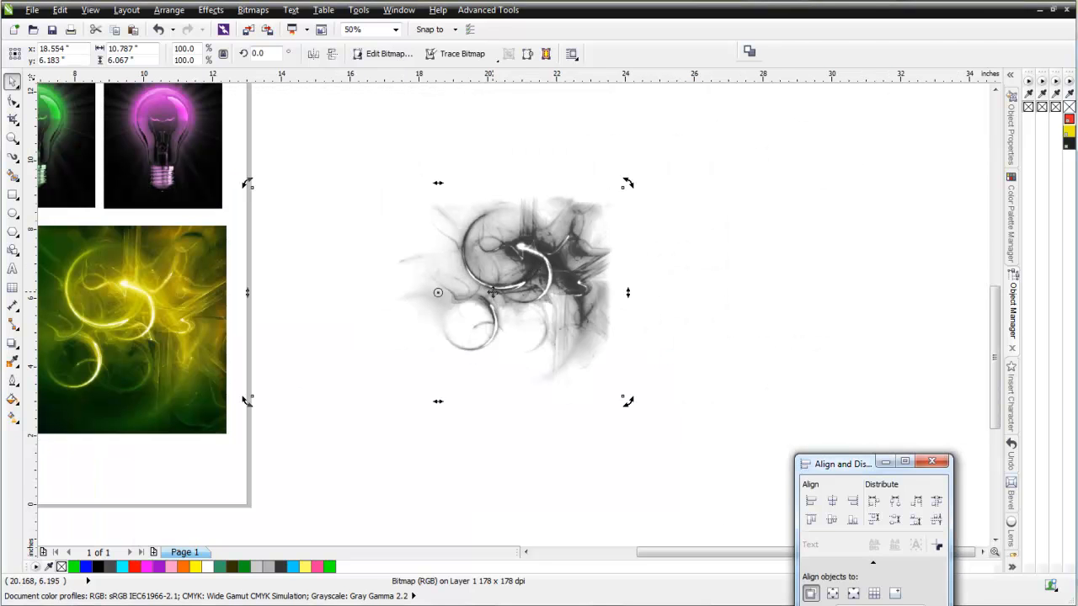
Convert the grey swirl image to a green monochrome bitmap with Simple Seps Raster
{"action": "left_click", "coordinate": [489, 10]}
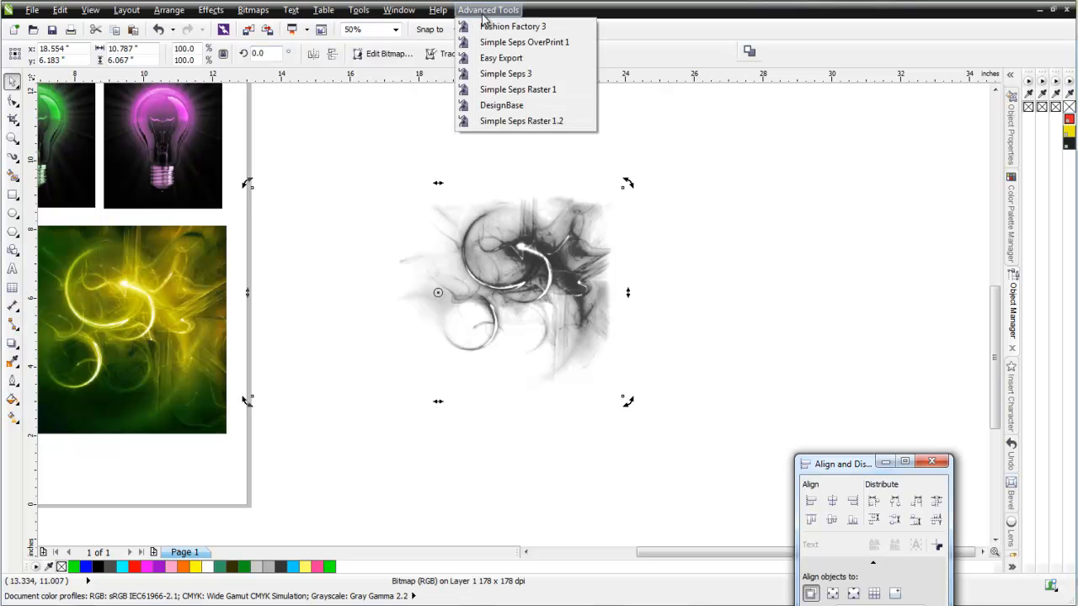
{"action": "mouse_move", "coordinate": [519, 142]}
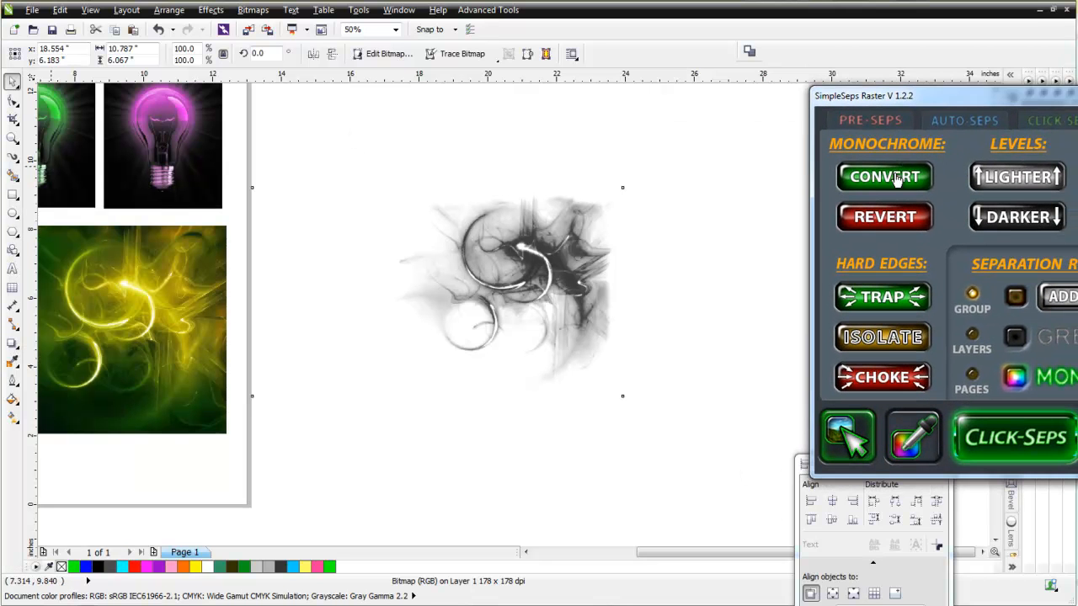
{"action": "left_click", "coordinate": [882, 177]}
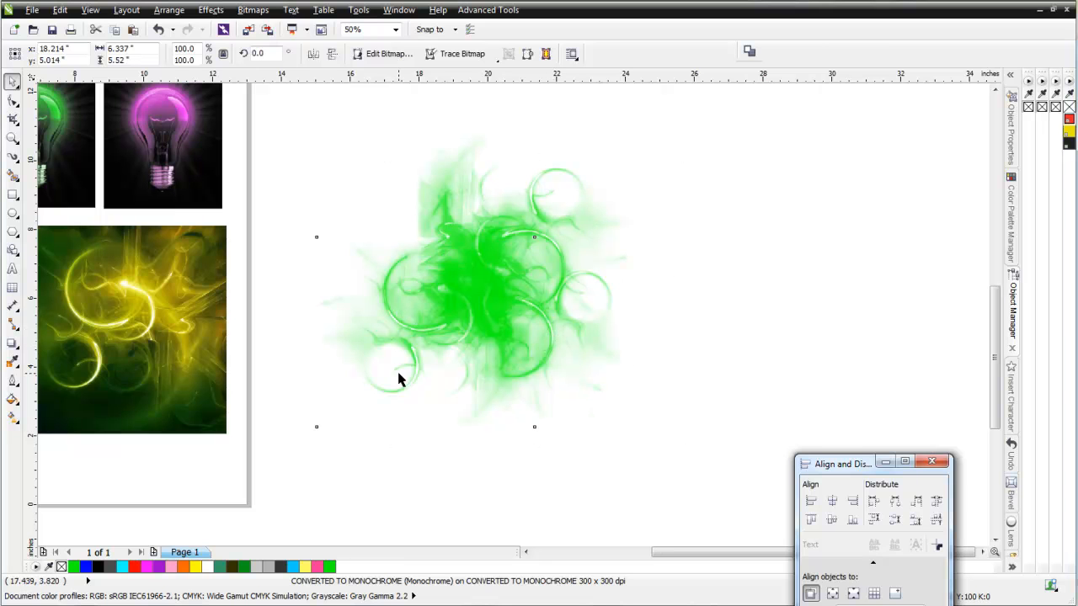
Reposition the green swirl image and select it for rotation to about 322.9 degrees
{"action": "left_click_drag", "start_coordinate": [401, 379], "coordinate": [391, 303]}
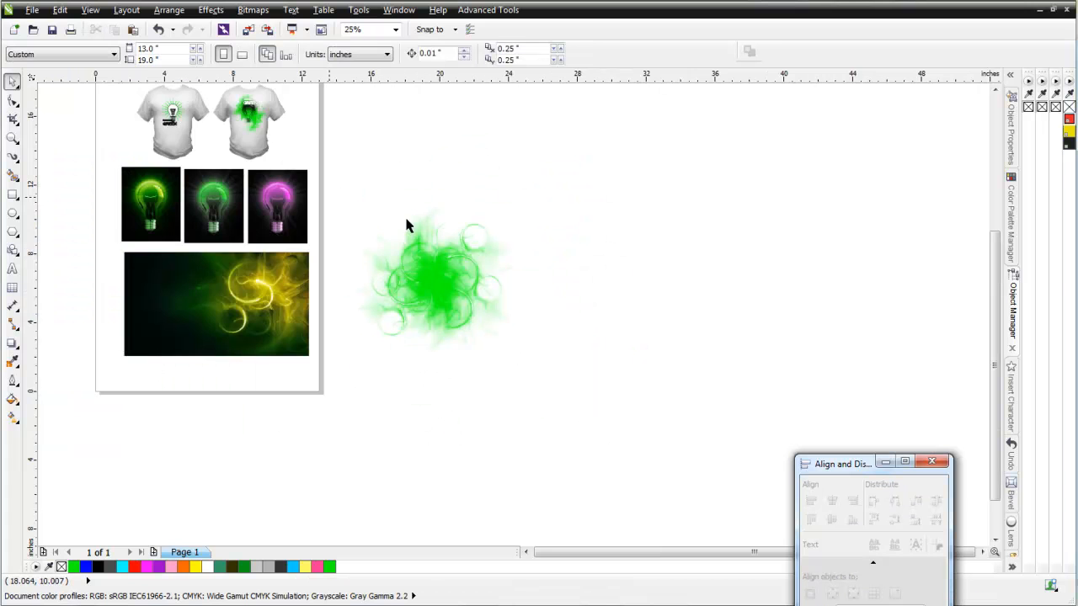
{"action": "left_click", "coordinate": [355, 30]}
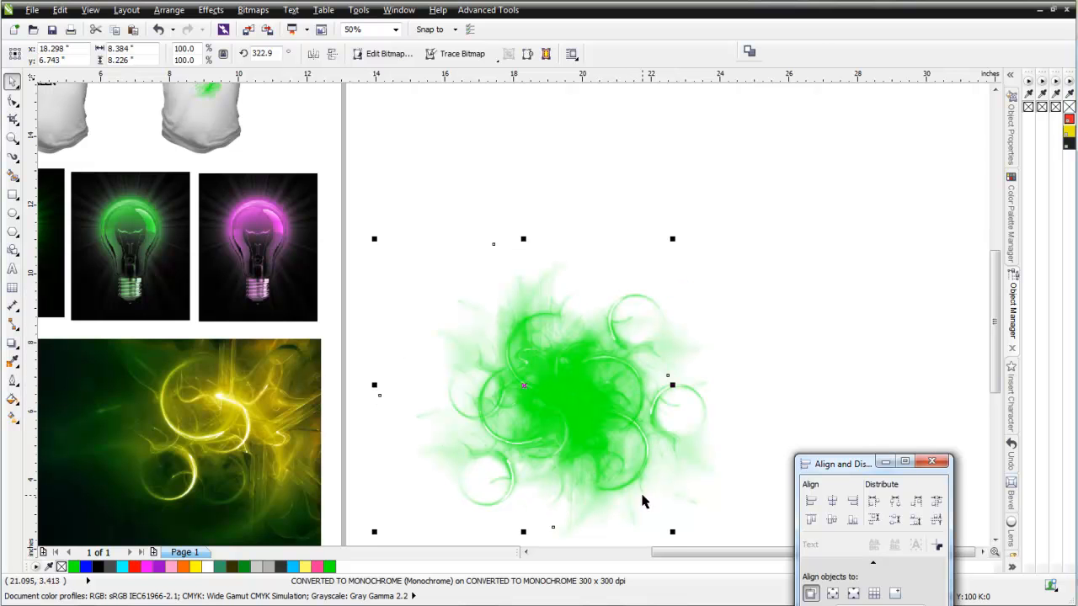
{"action": "mouse_move", "coordinate": [70, 236]}
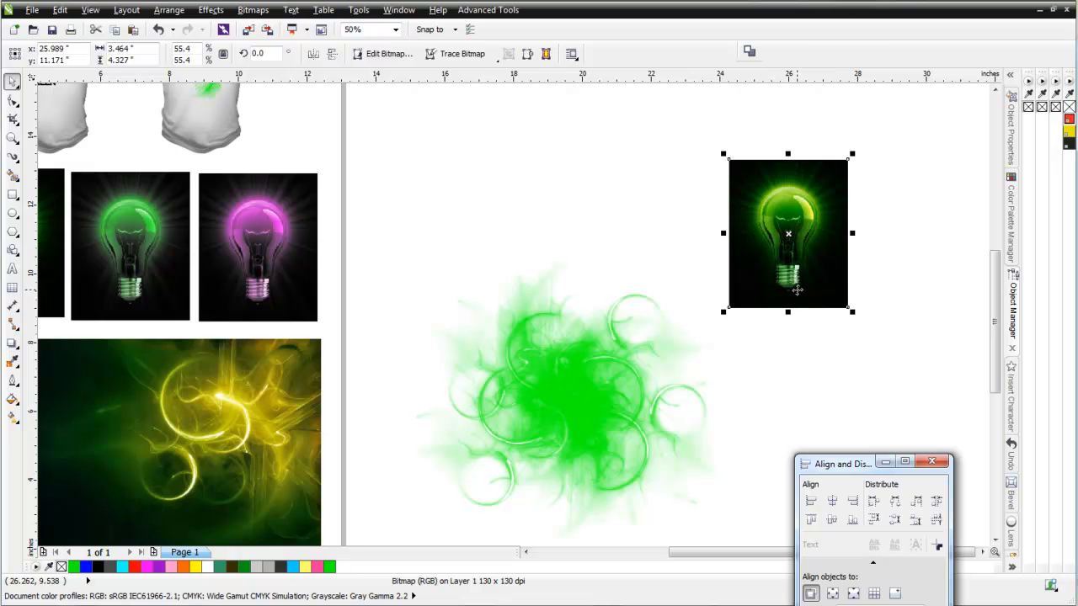
{"action": "mouse_move", "coordinate": [812, 273]}
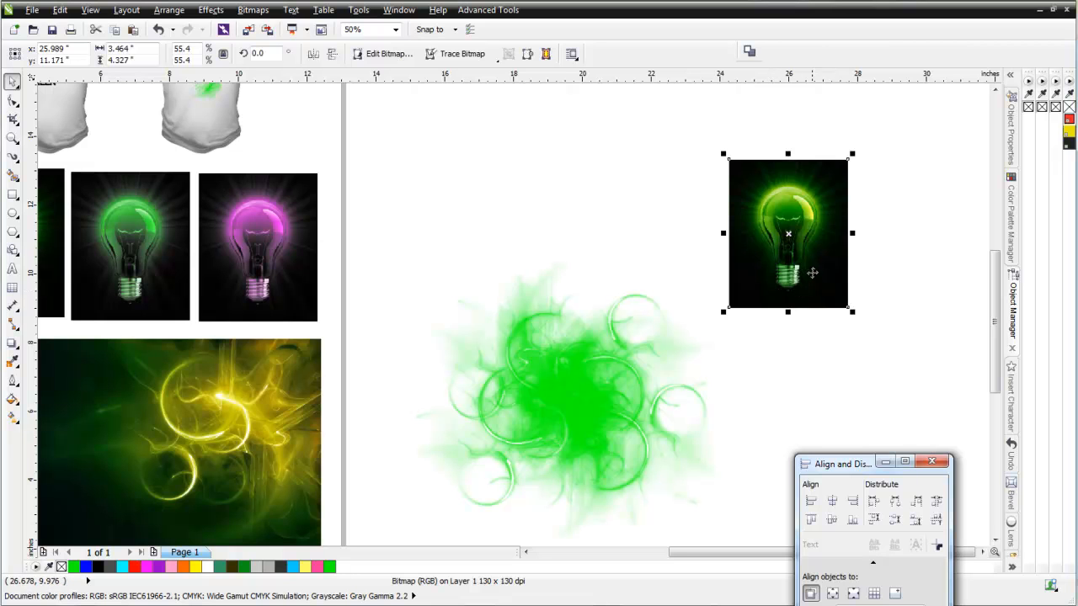
{"action": "mouse_move", "coordinate": [532, 345]}
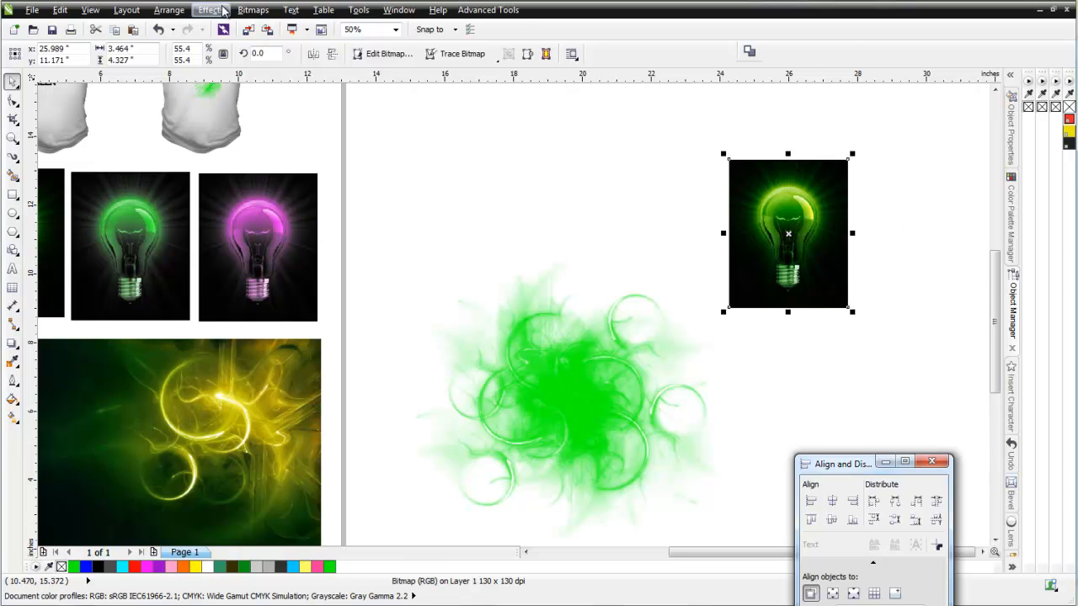
Invert and desaturate the light bulb photo into a grey bulb on white
{"action": "left_click", "coordinate": [209, 10]}
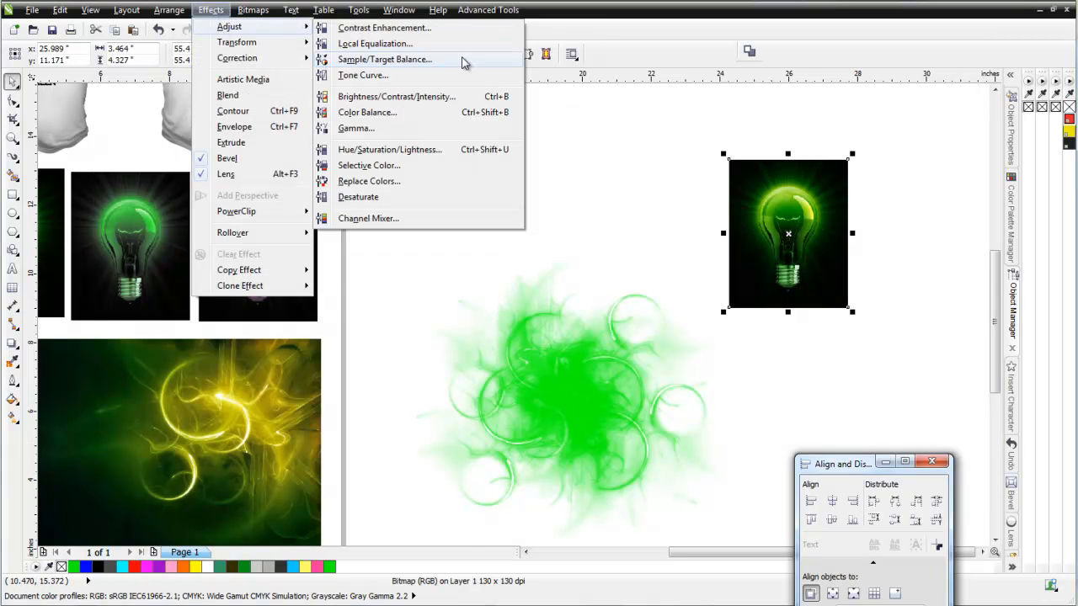
{"action": "left_click", "coordinate": [368, 219]}
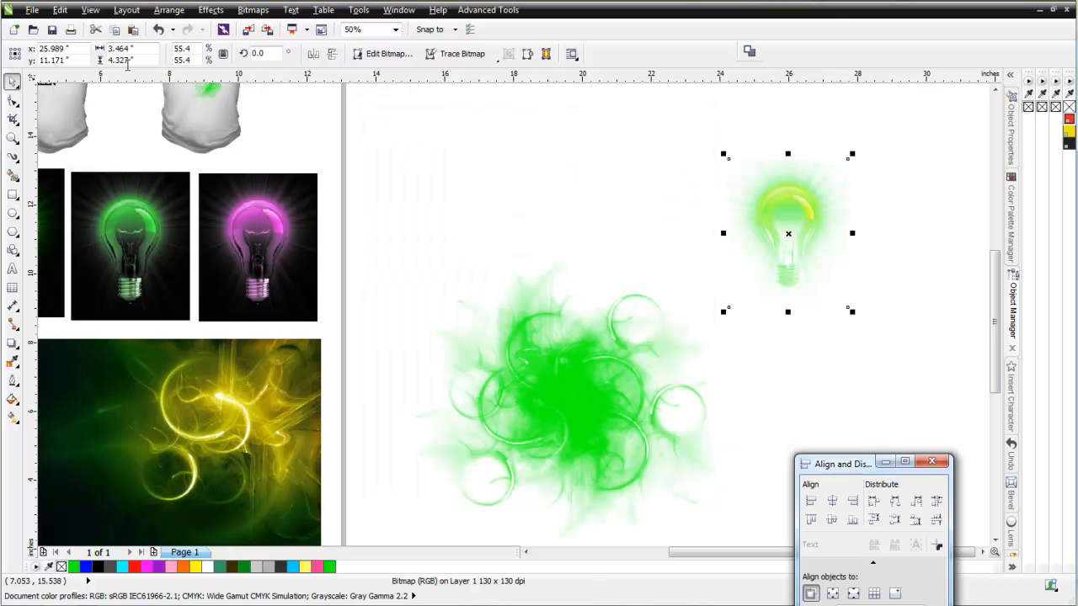
{"action": "left_click", "coordinate": [209, 10]}
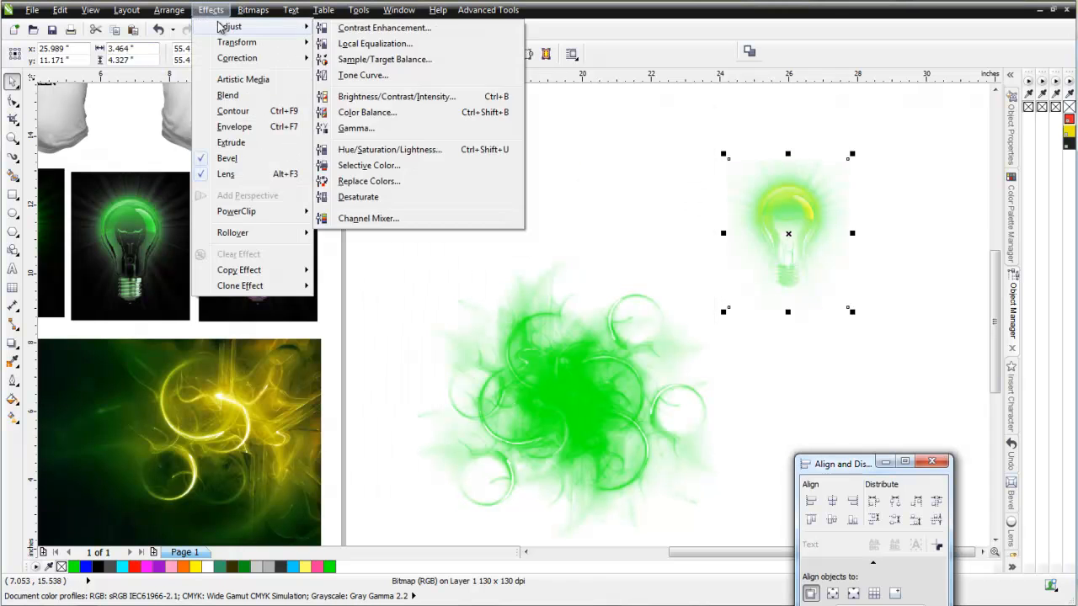
{"action": "left_click", "coordinate": [357, 195]}
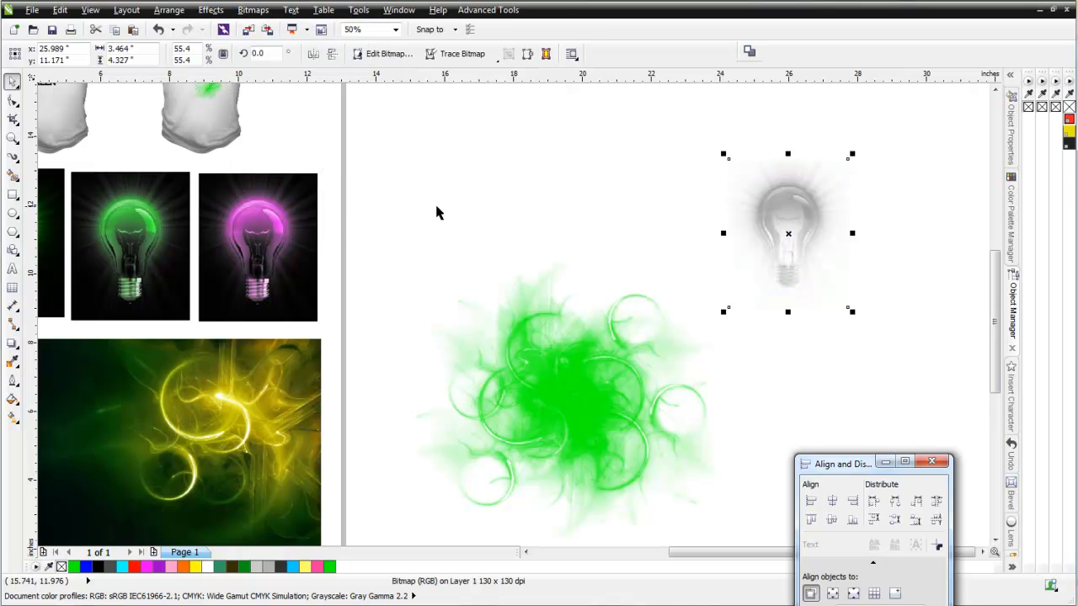
{"action": "mouse_move", "coordinate": [839, 248]}
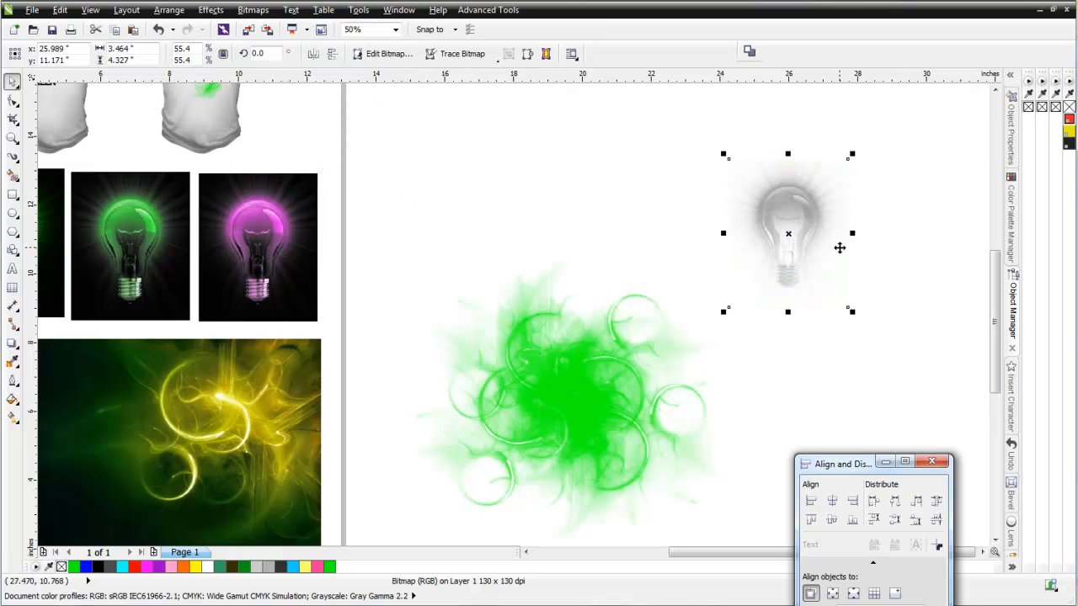
{"action": "left_click", "coordinate": [210, 10]}
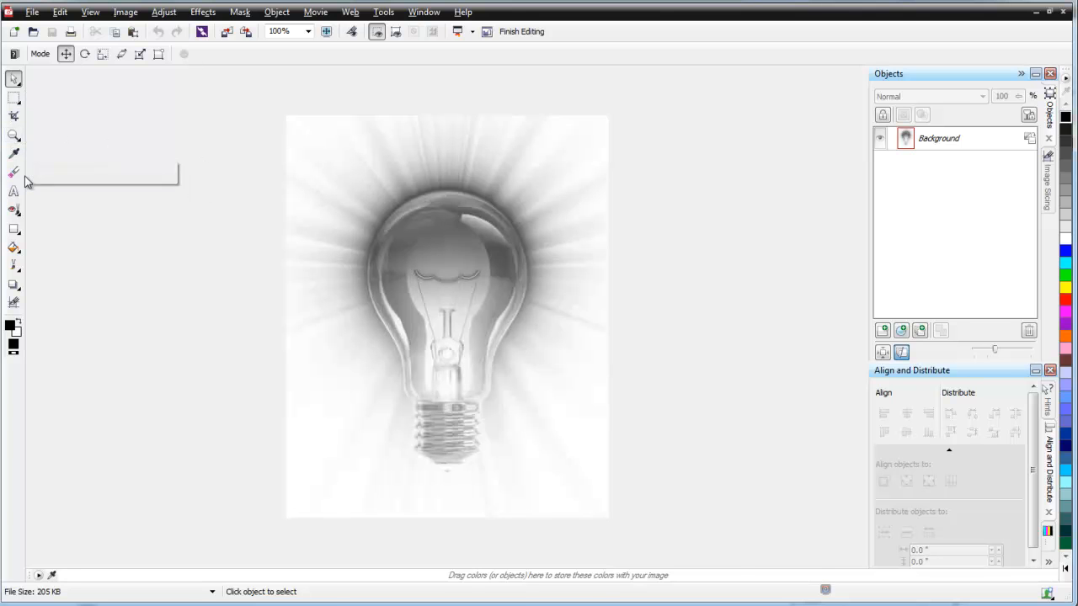
Choose the Eraser with a round brush of about 185 over the bulb image
{"action": "left_click", "coordinate": [14, 177]}
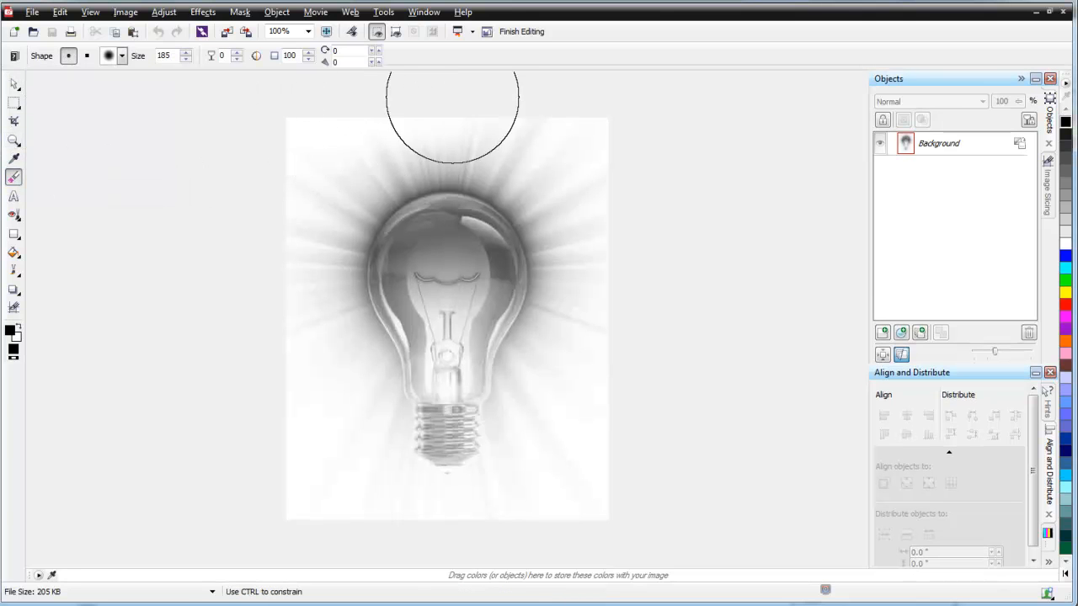
{"action": "mouse_move", "coordinate": [633, 446]}
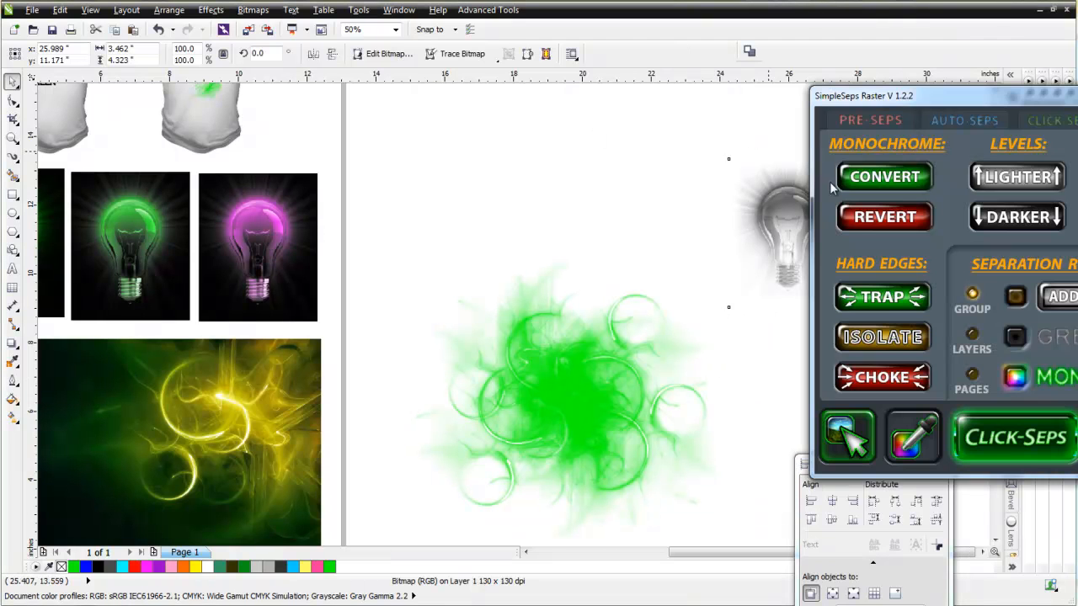
Convert the bulb to a monochrome bitmap in the SimpleSeps Raster docker
{"action": "left_click", "coordinate": [1014, 438]}
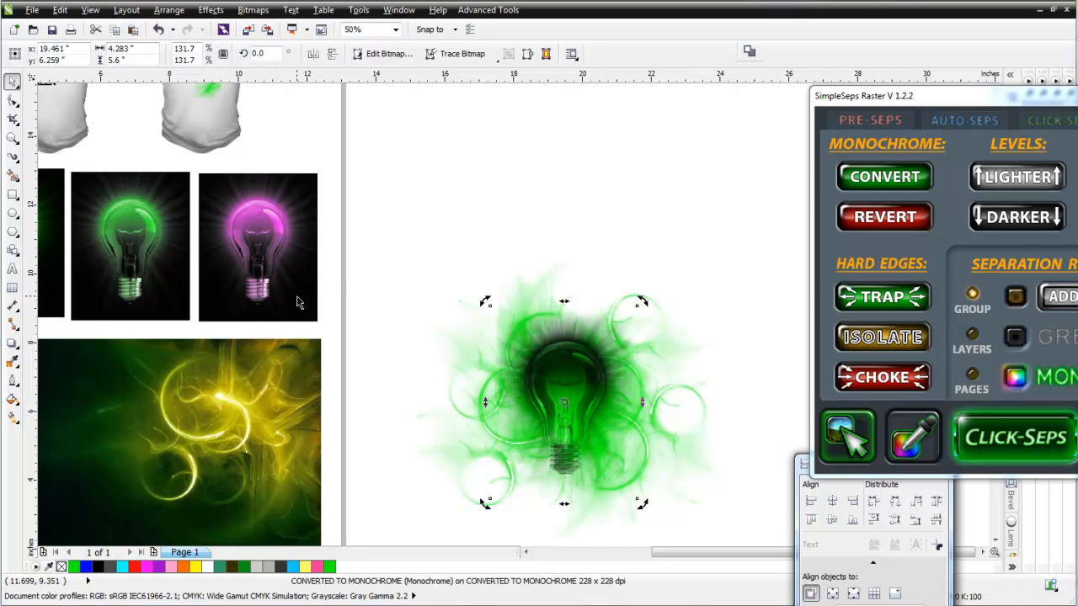
{"action": "mouse_move", "coordinate": [1070, 40]}
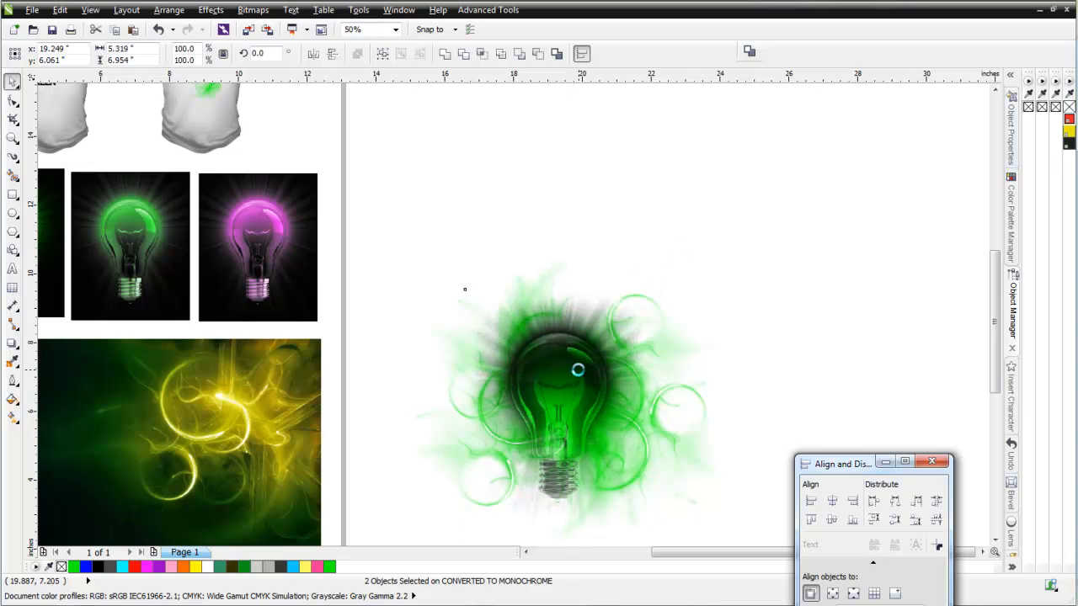
Scale the monochrome bitmap to about 60%, rotate it about 322° and tuck it at the glow's left edge
{"action": "left_click", "coordinate": [555, 370]}
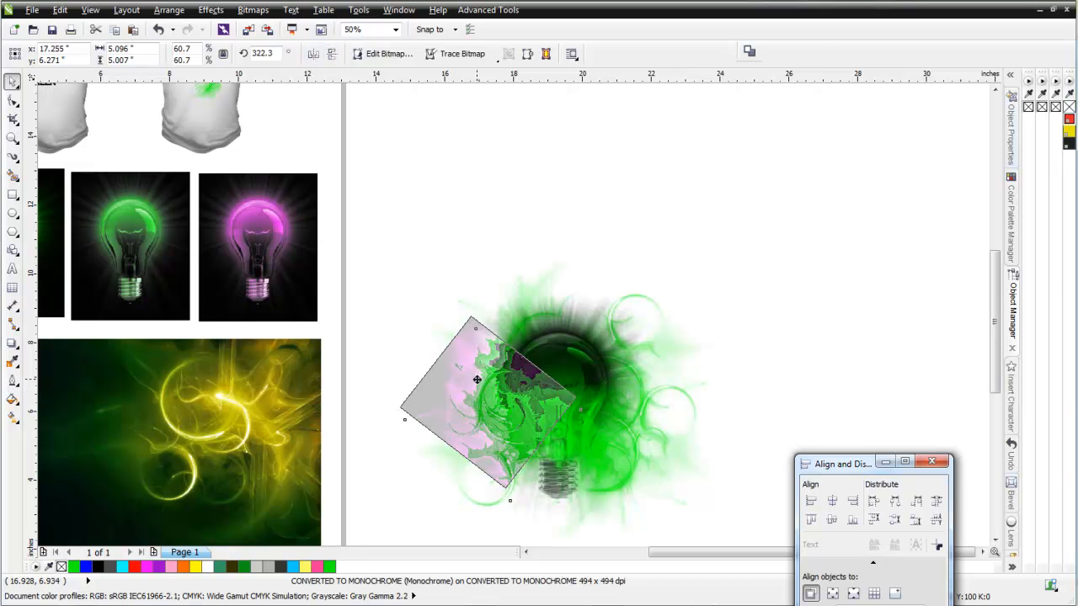
{"action": "left_click_drag", "start_coordinate": [478, 379], "coordinate": [478, 384]}
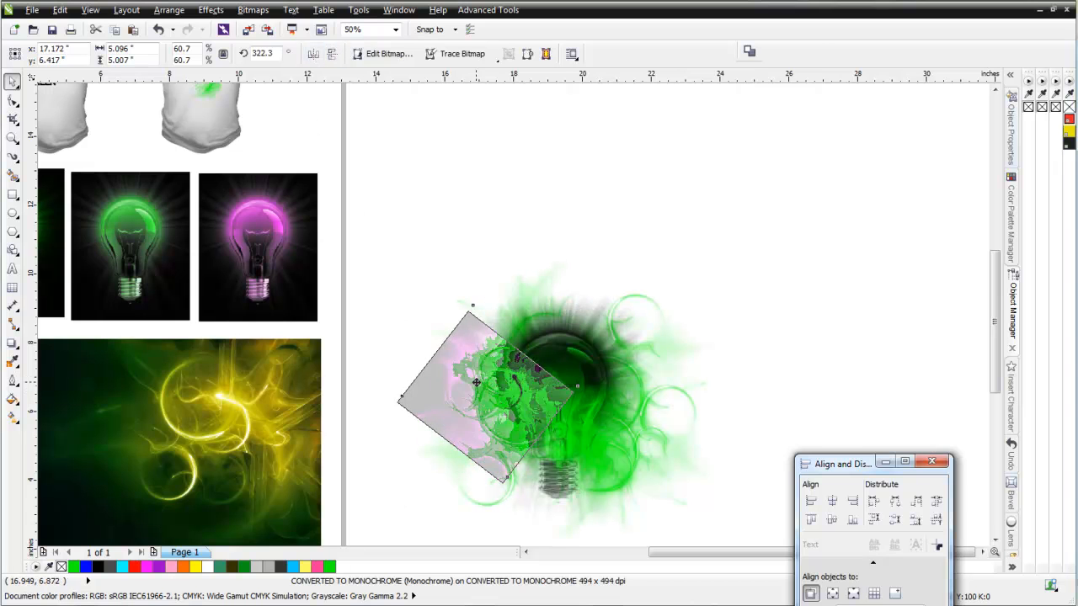
{"action": "left_click_drag", "start_coordinate": [475, 384], "coordinate": [485, 384]}
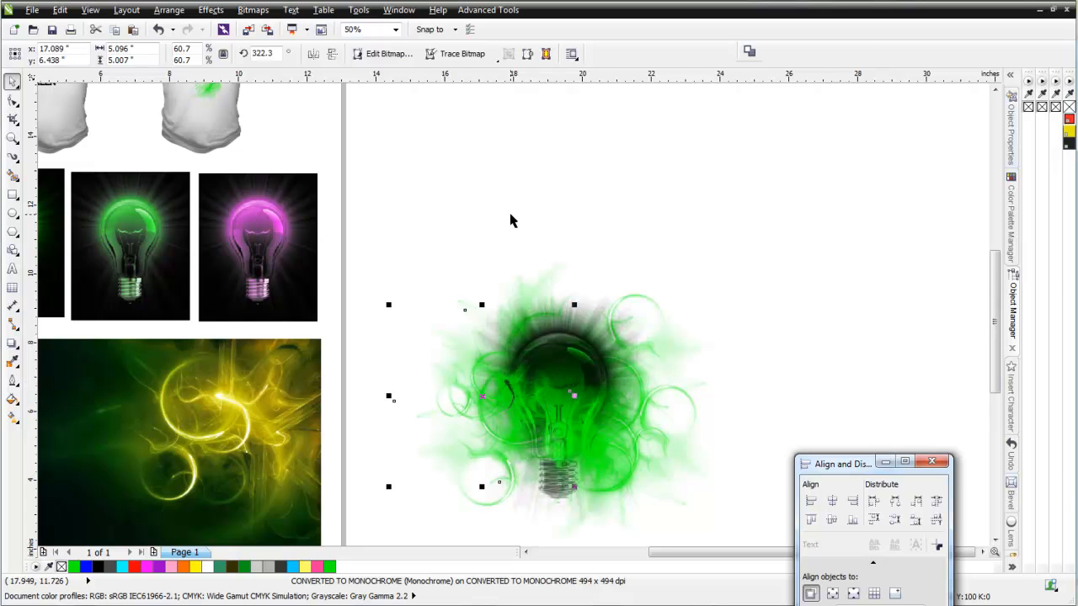
{"action": "mouse_move", "coordinate": [30, 266]}
{"action": "type", "text": "Think"}
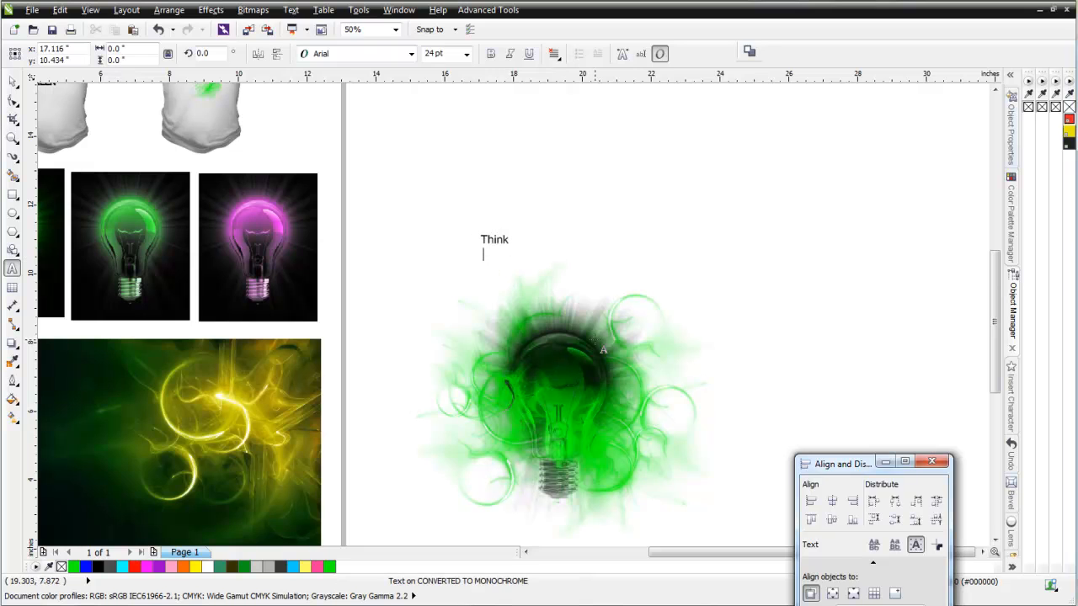
Type 'Think' and 'Green!' on two lines and resize the text to sit above the bulb
{"action": "type", "text": "Green!"}
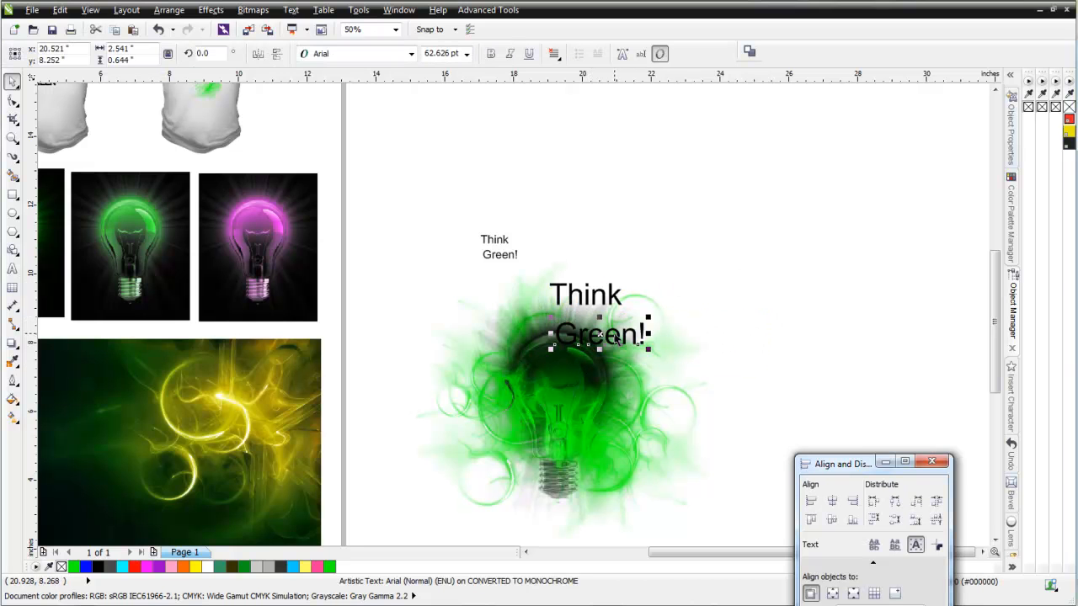
{"action": "left_click_drag", "start_coordinate": [599, 333], "coordinate": [596, 323]}
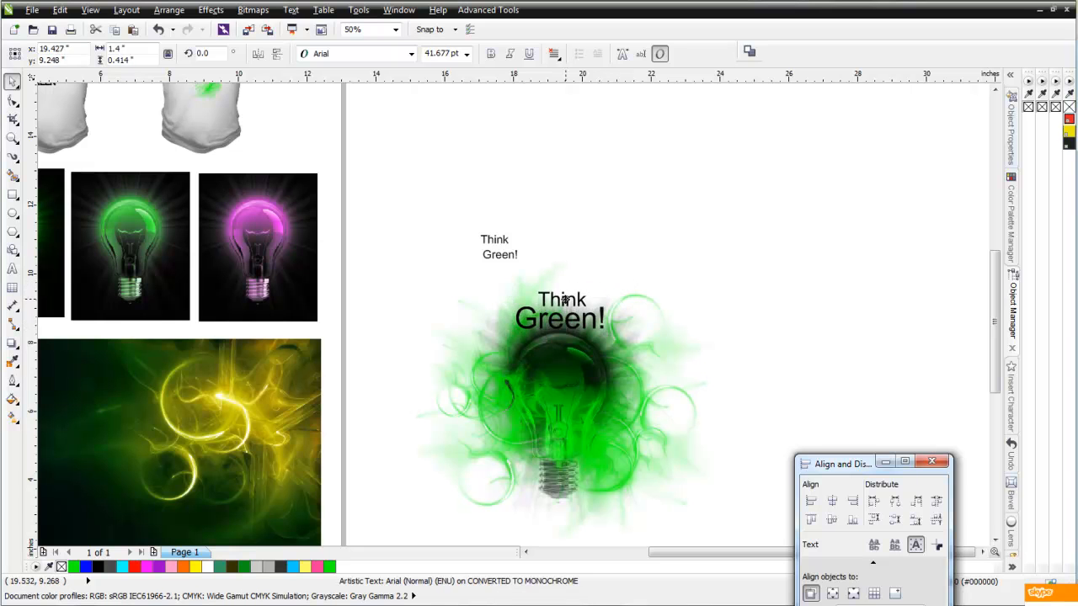
Set the Think Green! text in Arial Black and fill the letters white over the black copy
{"action": "left_click", "coordinate": [560, 311]}
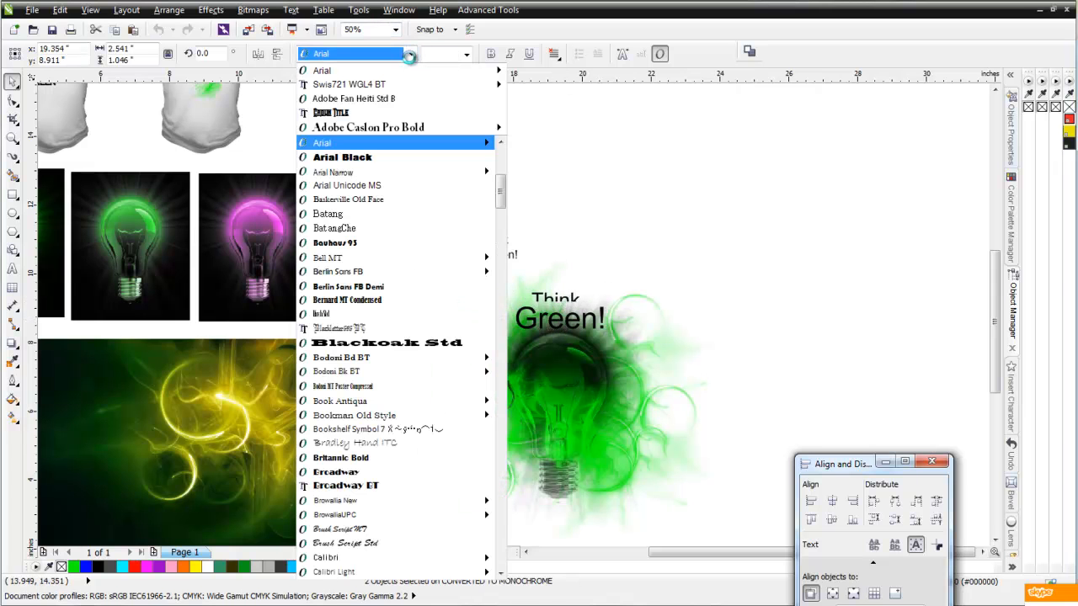
{"action": "left_click", "coordinate": [334, 172]}
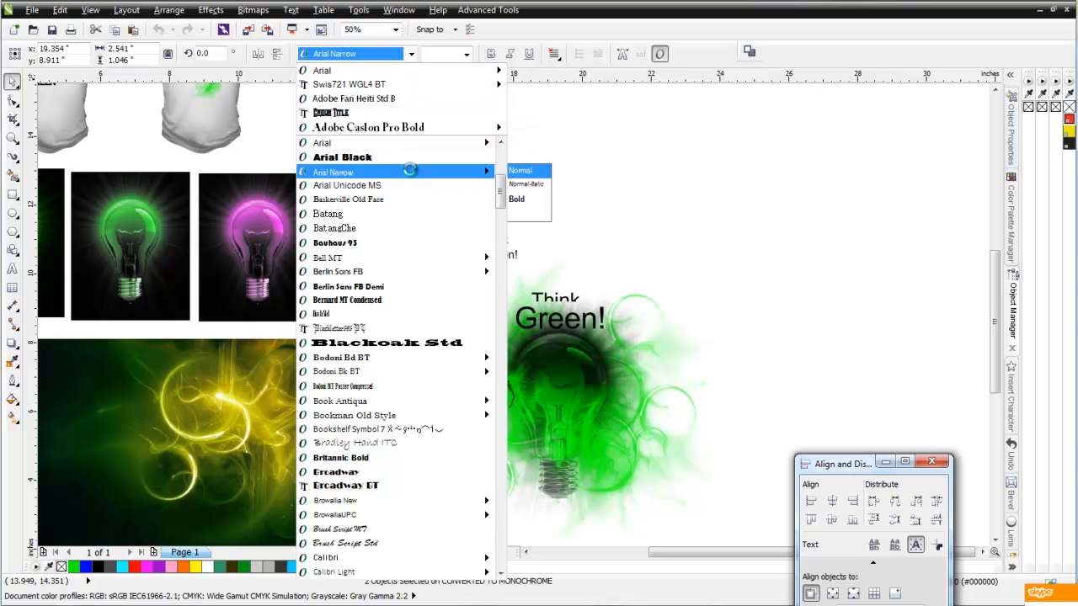
{"action": "left_click", "coordinate": [342, 157]}
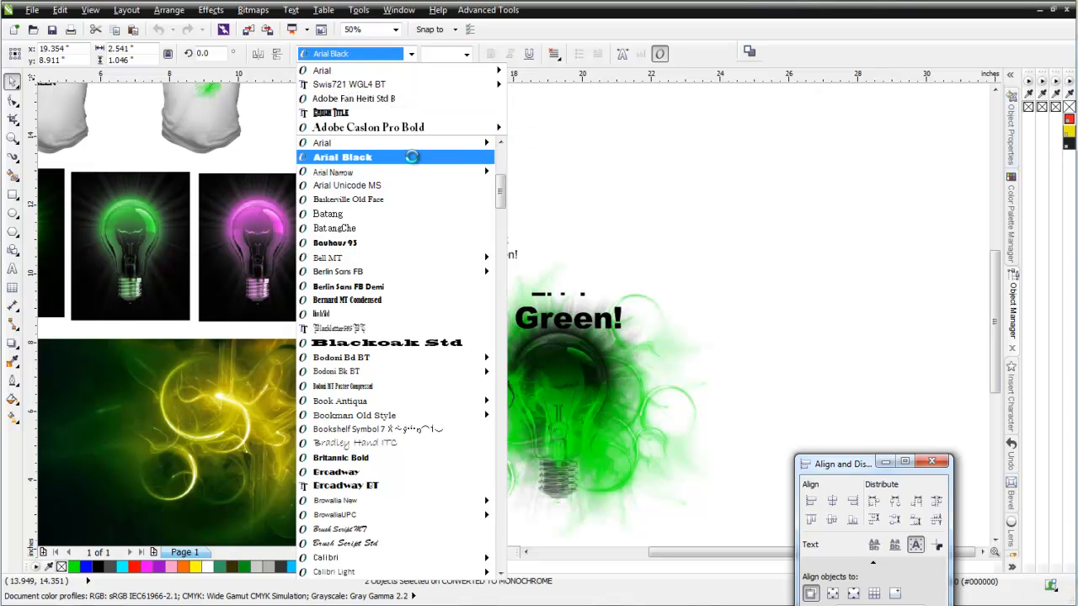
{"action": "left_click", "coordinate": [347, 199]}
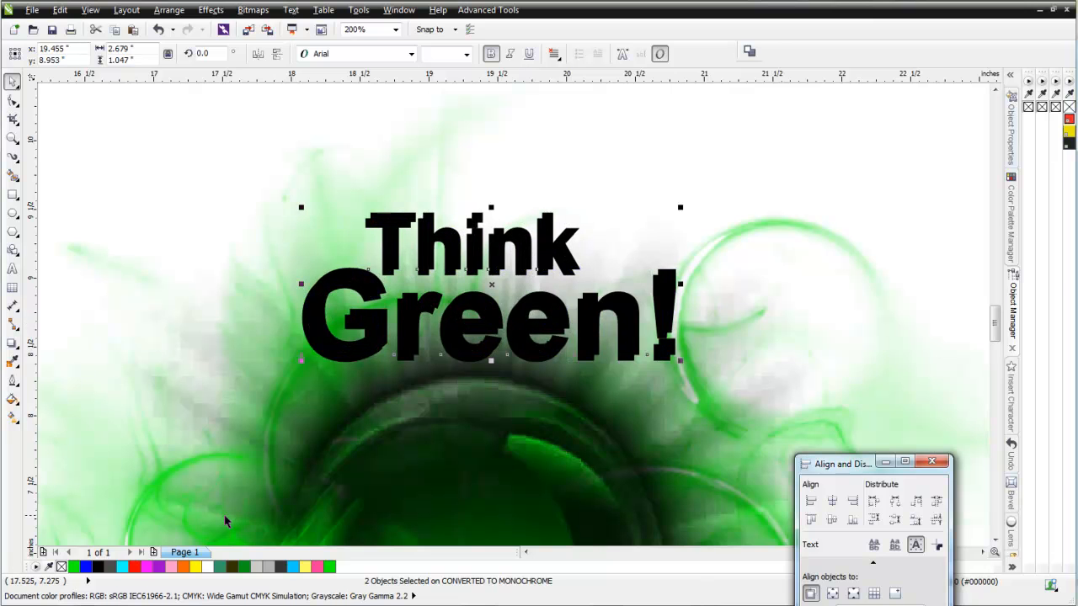
{"action": "mouse_move", "coordinate": [227, 522]}
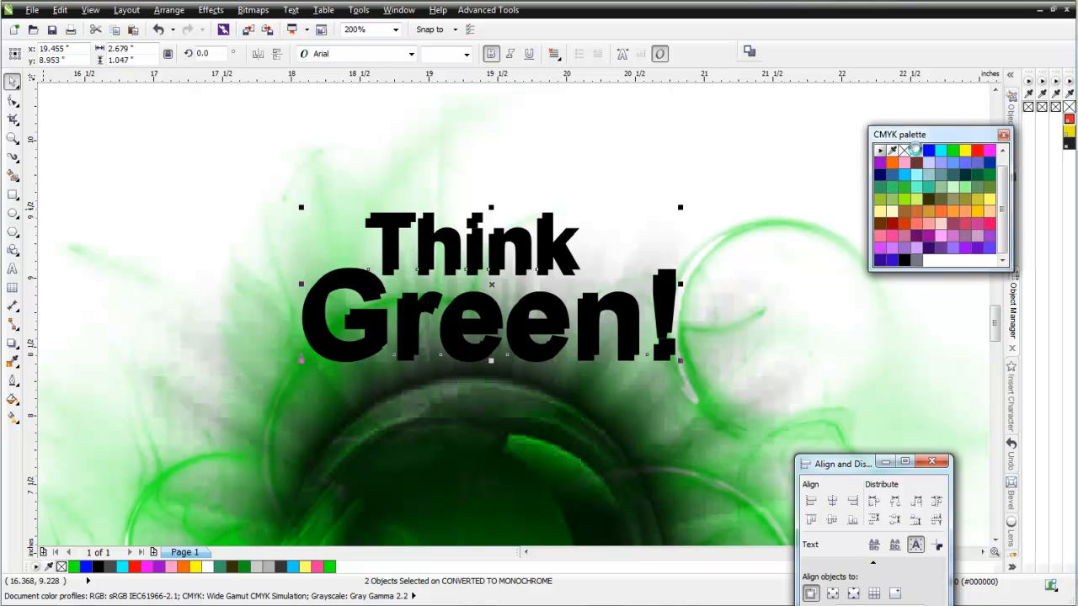
{"action": "left_click", "coordinate": [916, 150]}
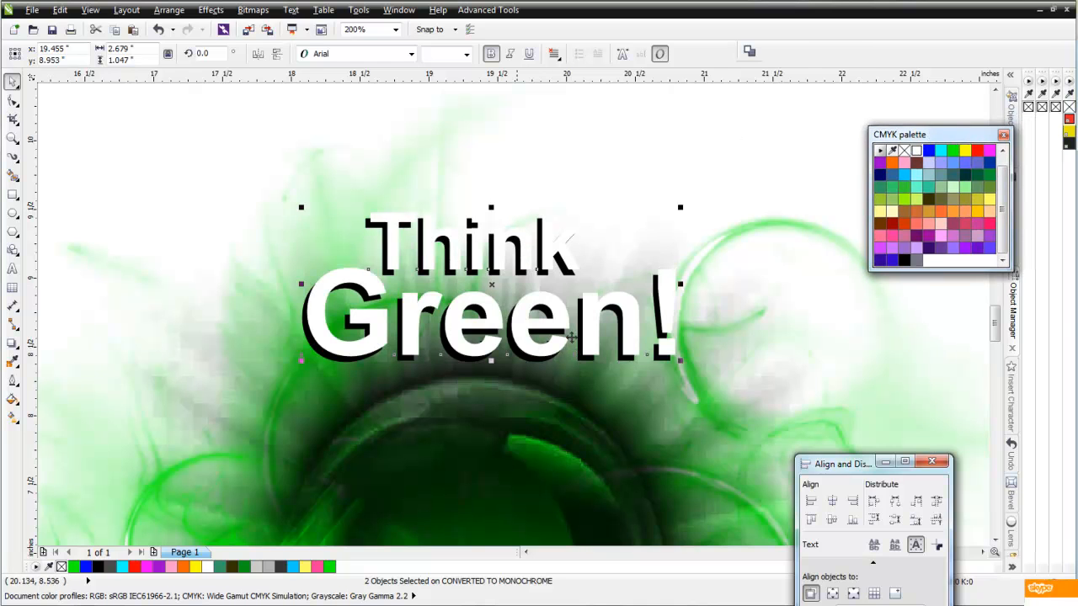
{"action": "mouse_move", "coordinate": [673, 219]}
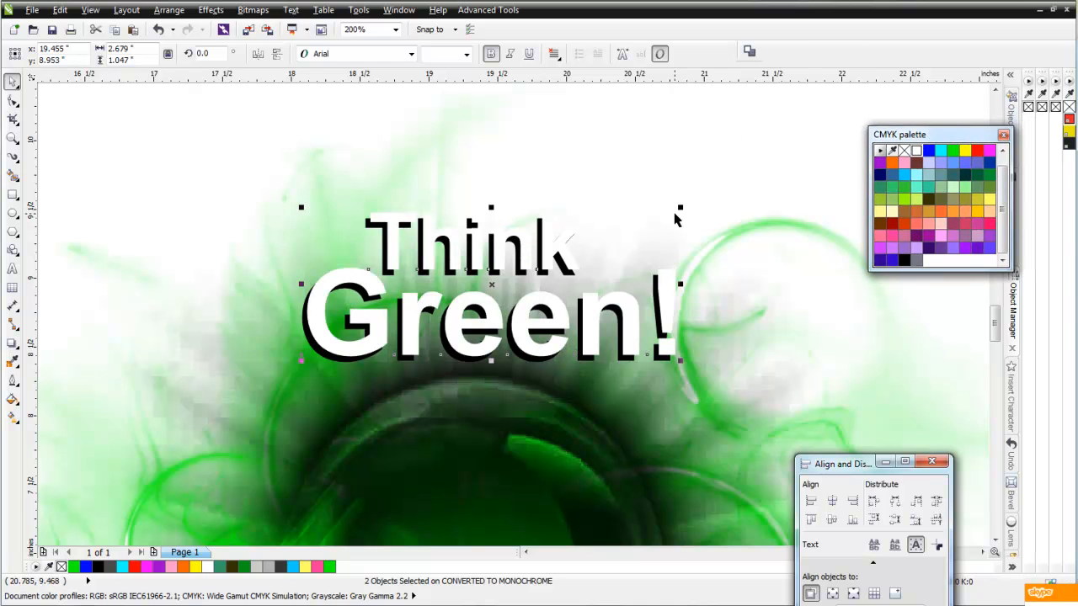
{"action": "mouse_move", "coordinate": [470, 324]}
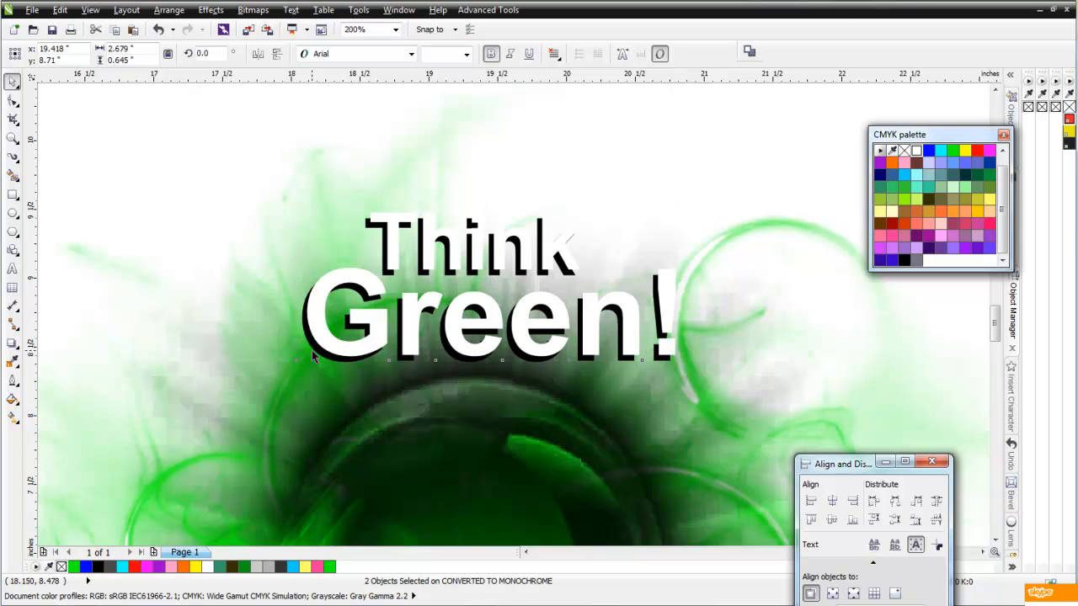
Add a drop shadow behind the Think Green! text and colour it green
{"action": "left_click", "coordinate": [14, 343]}
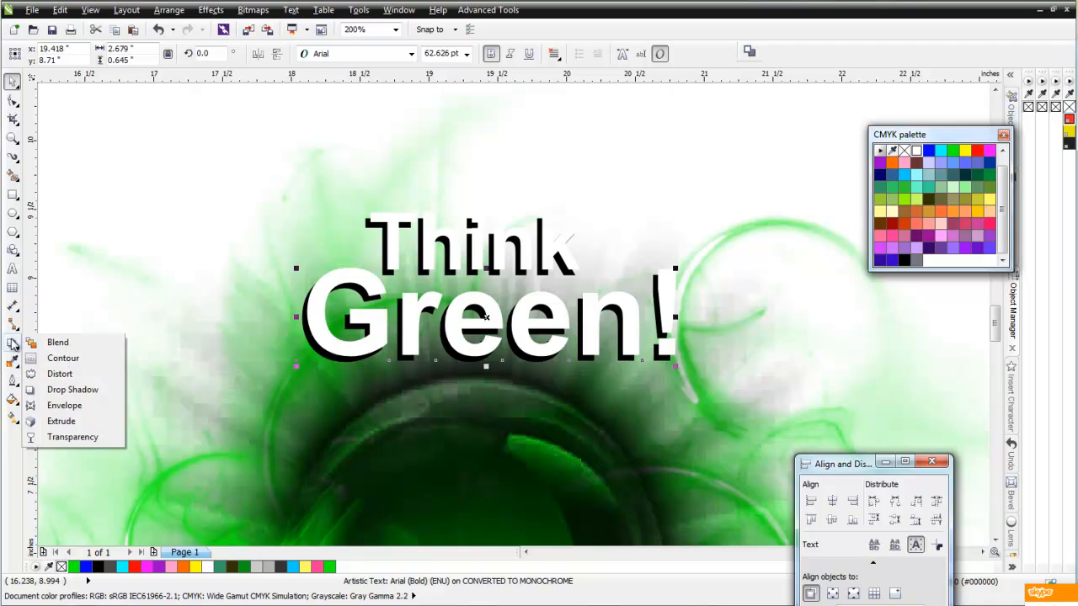
{"action": "mouse_move", "coordinate": [71, 421]}
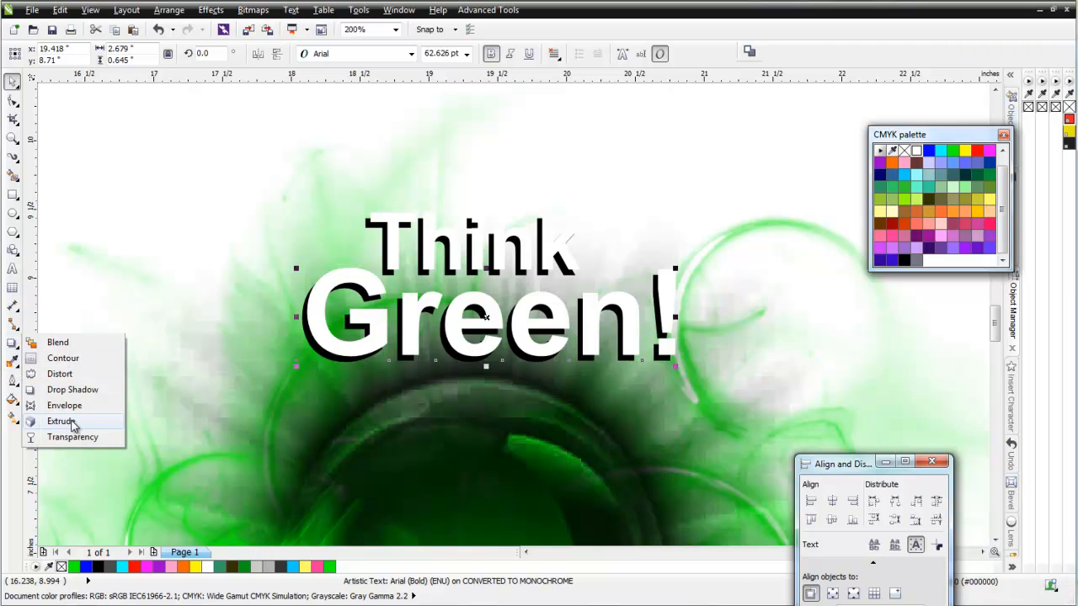
{"action": "mouse_move", "coordinate": [79, 394]}
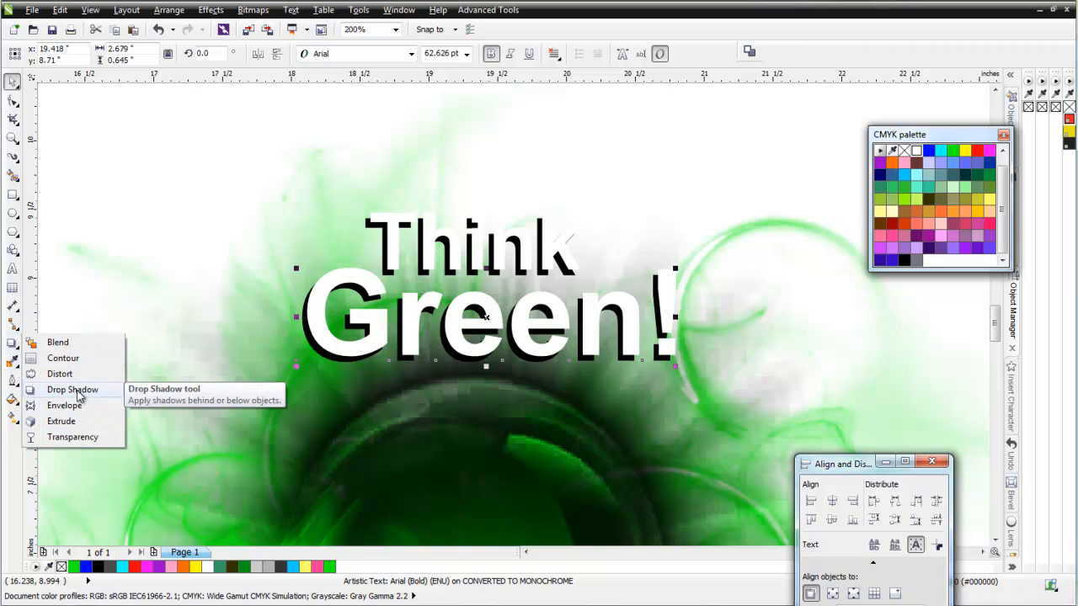
{"action": "left_click", "coordinate": [72, 390]}
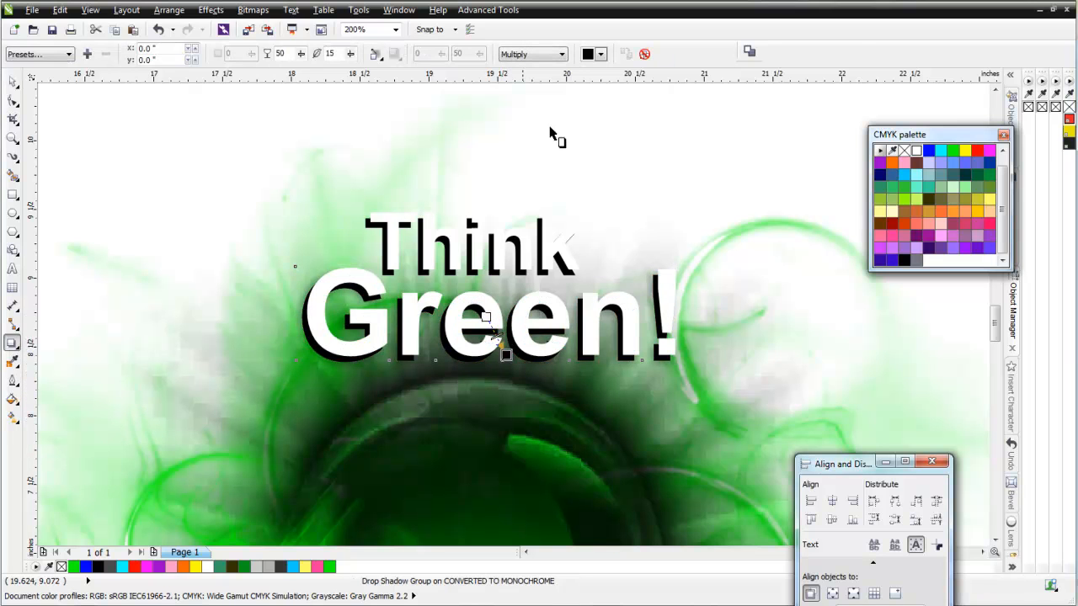
{"action": "left_click", "coordinate": [559, 54]}
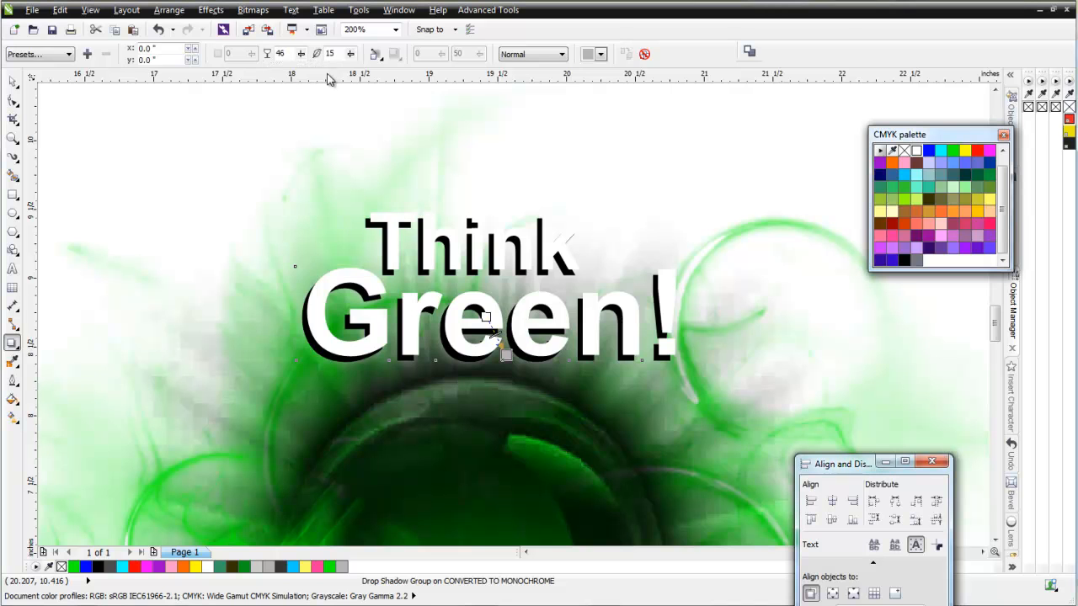
{"action": "mouse_move", "coordinate": [300, 57]}
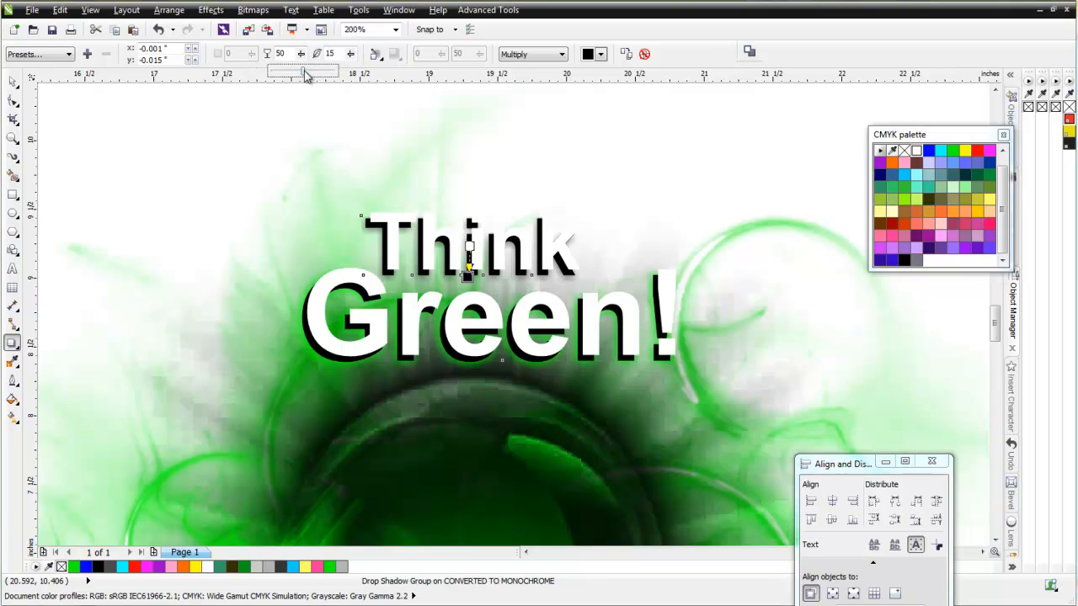
{"action": "left_click", "coordinate": [601, 54]}
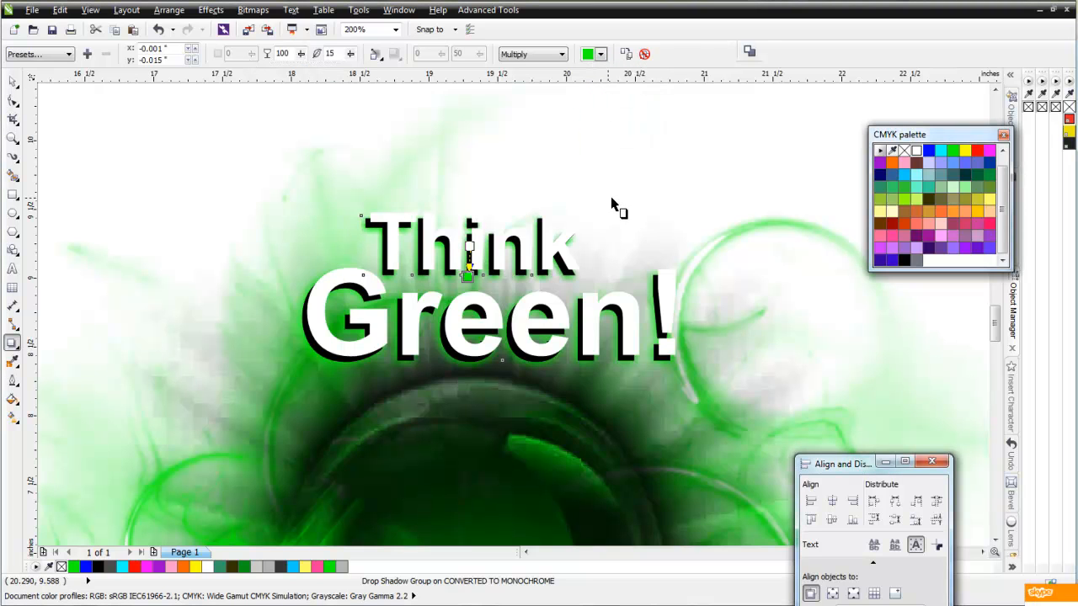
{"action": "left_click", "coordinate": [561, 54]}
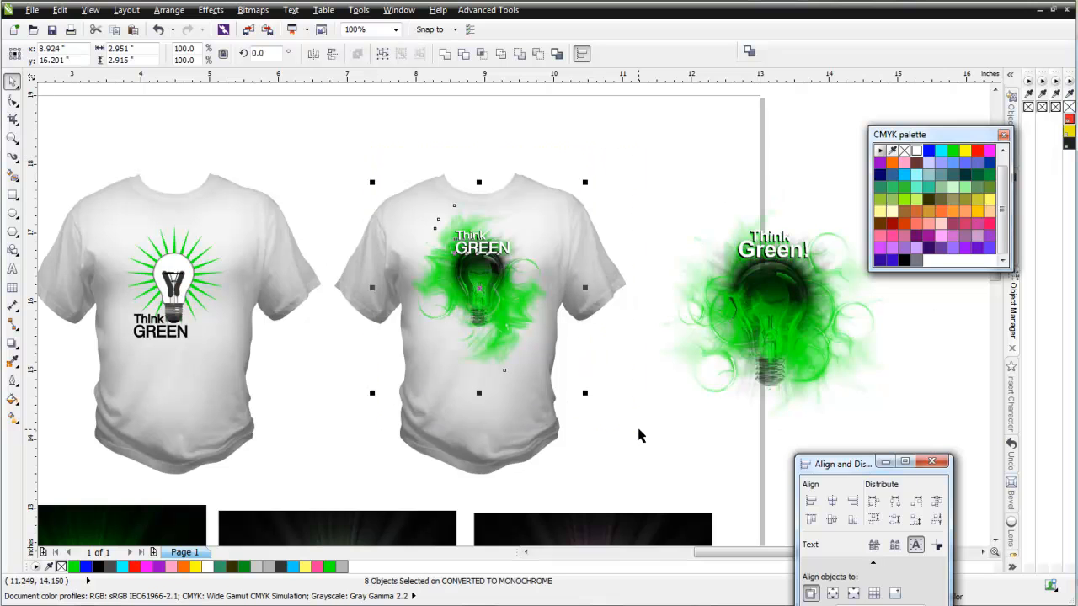
Select the bulb design, shrink a copy and centre it on the second shirt's chest
{"action": "left_click_drag", "start_coordinate": [479, 295], "coordinate": [290, 165]}
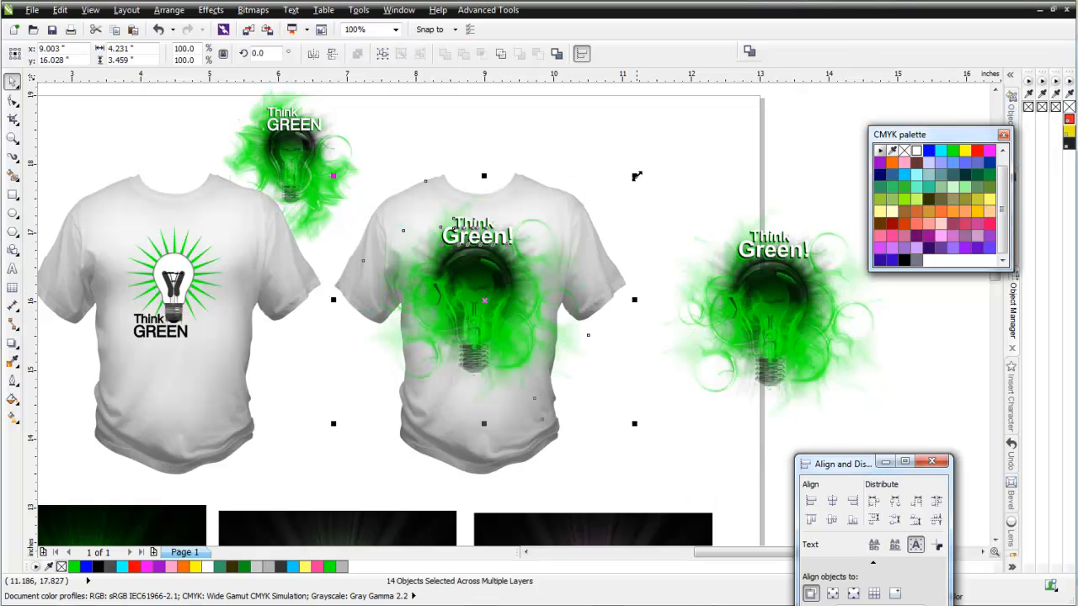
{"action": "left_click_drag", "start_coordinate": [485, 299], "coordinate": [412, 354]}
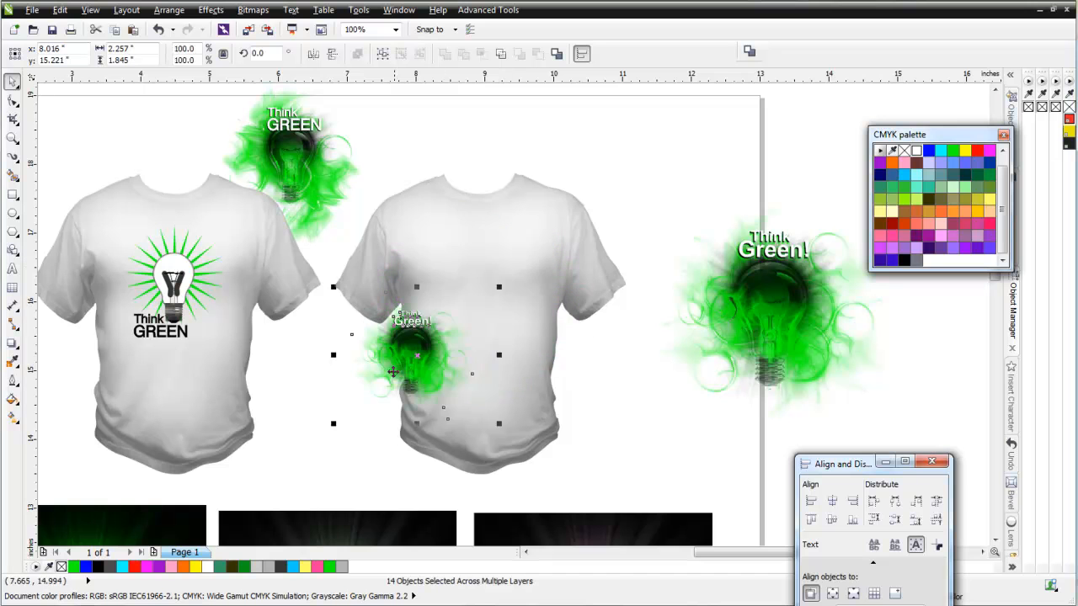
{"action": "left_click_drag", "start_coordinate": [412, 363], "coordinate": [480, 294]}
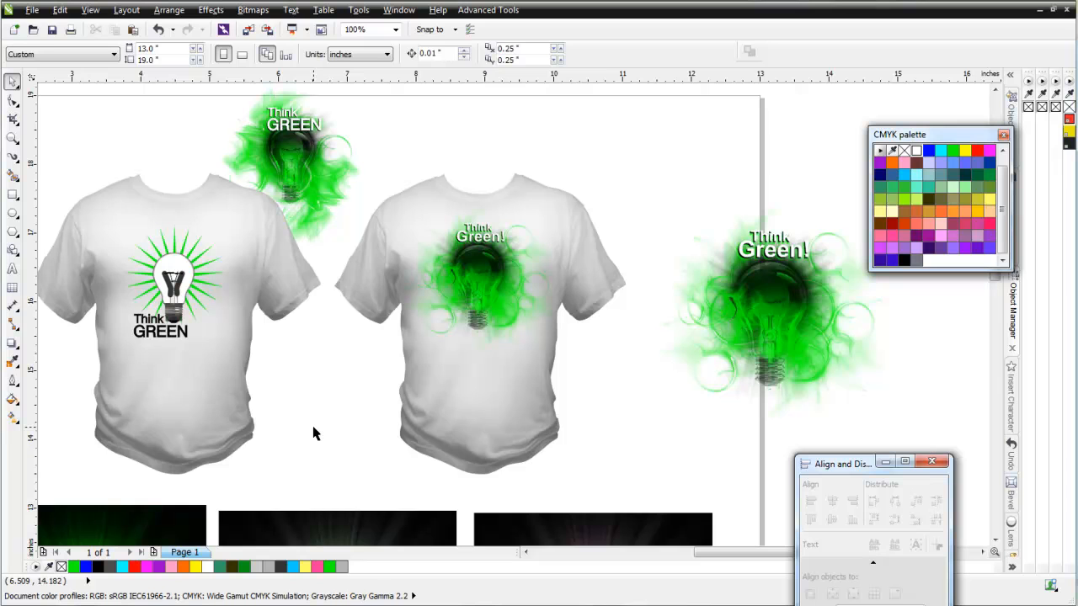
{"action": "mouse_move", "coordinate": [862, 255]}
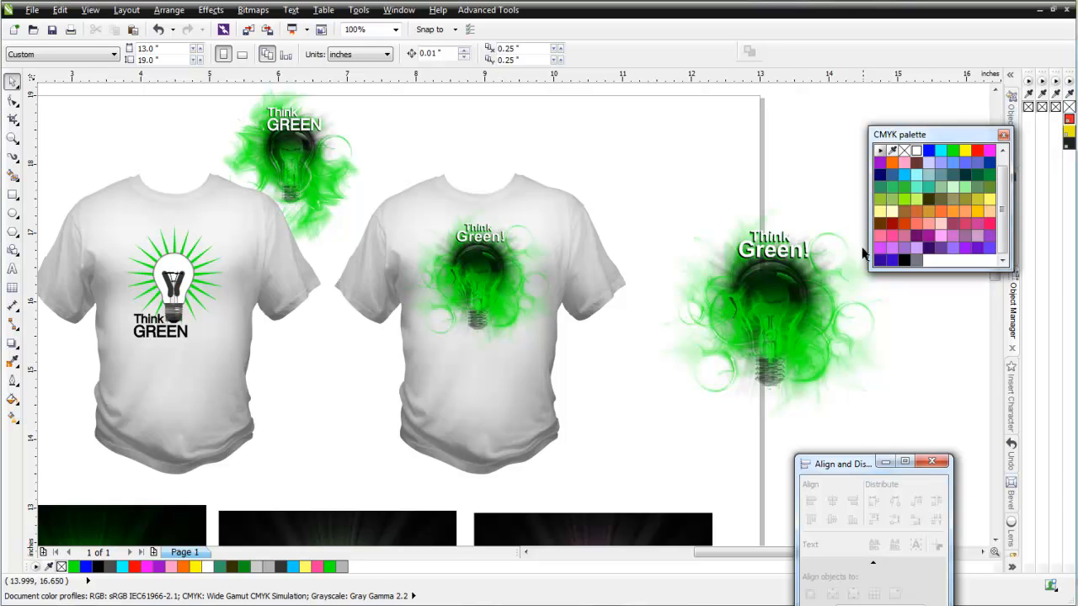